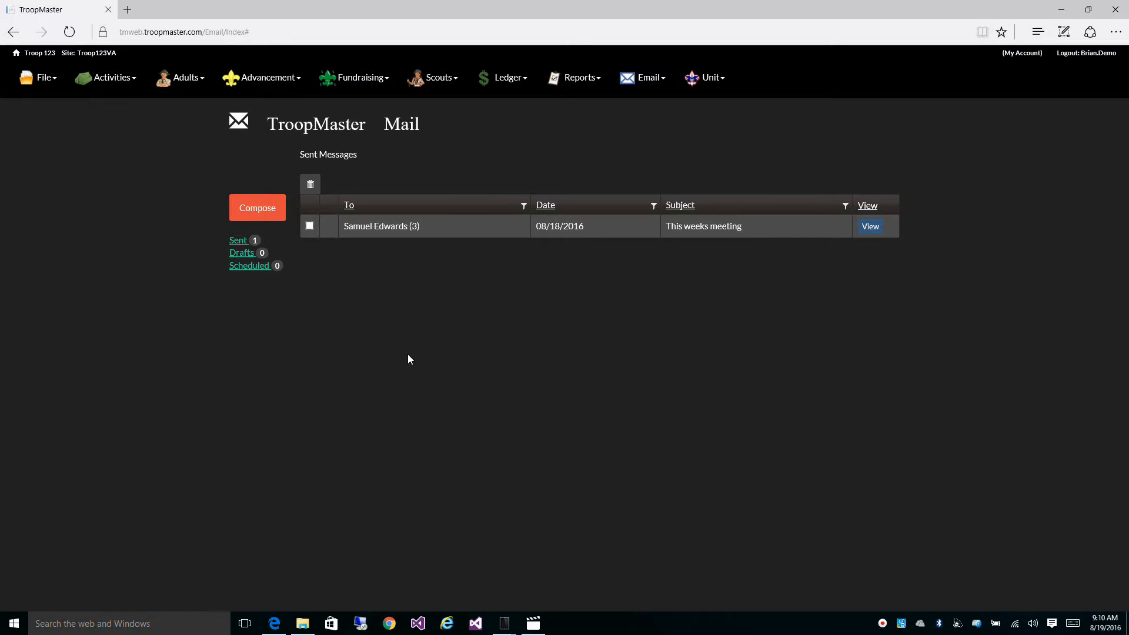
pyautogui.moveTo(650, 77)
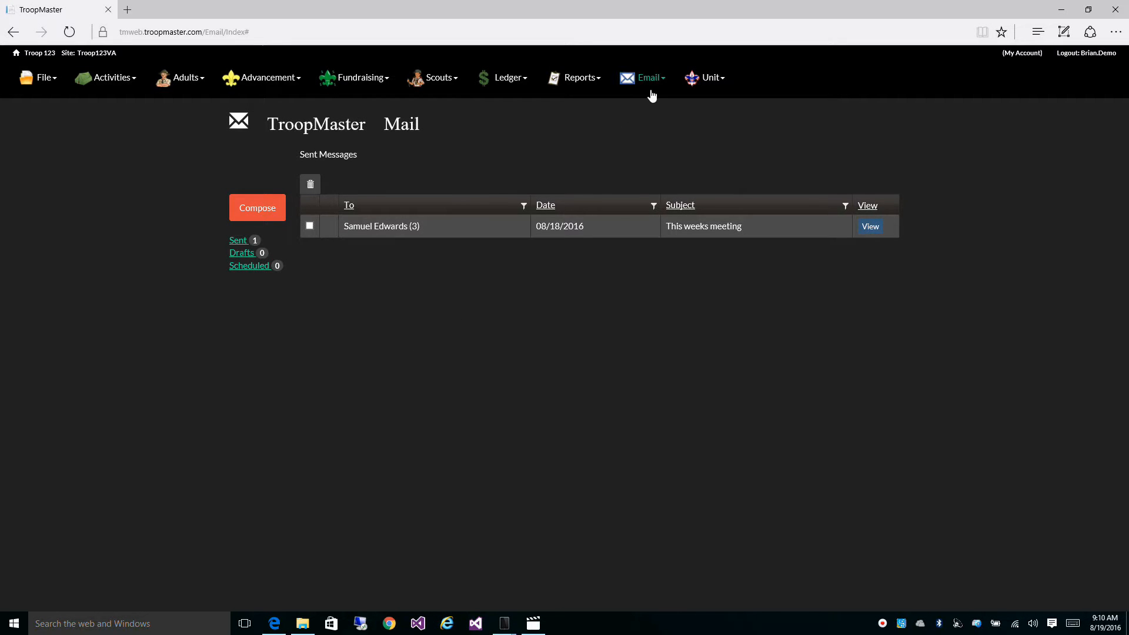
# Step: View the sent 'This weeks meeting' message with its three recipients and body
pyautogui.click(649, 77)
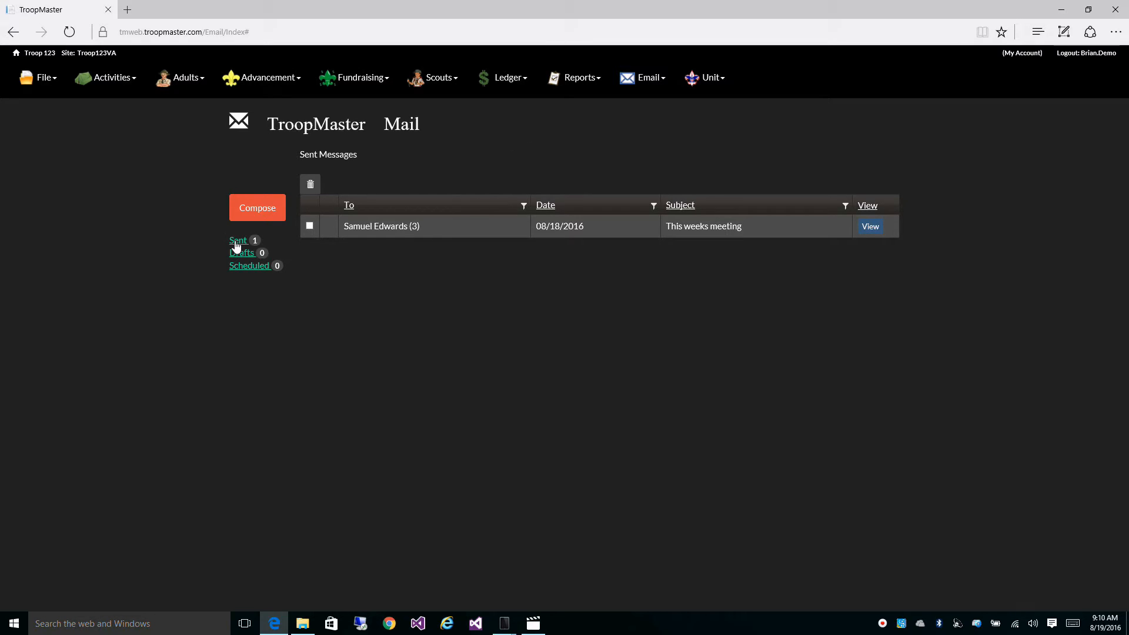
pyautogui.moveTo(231, 259)
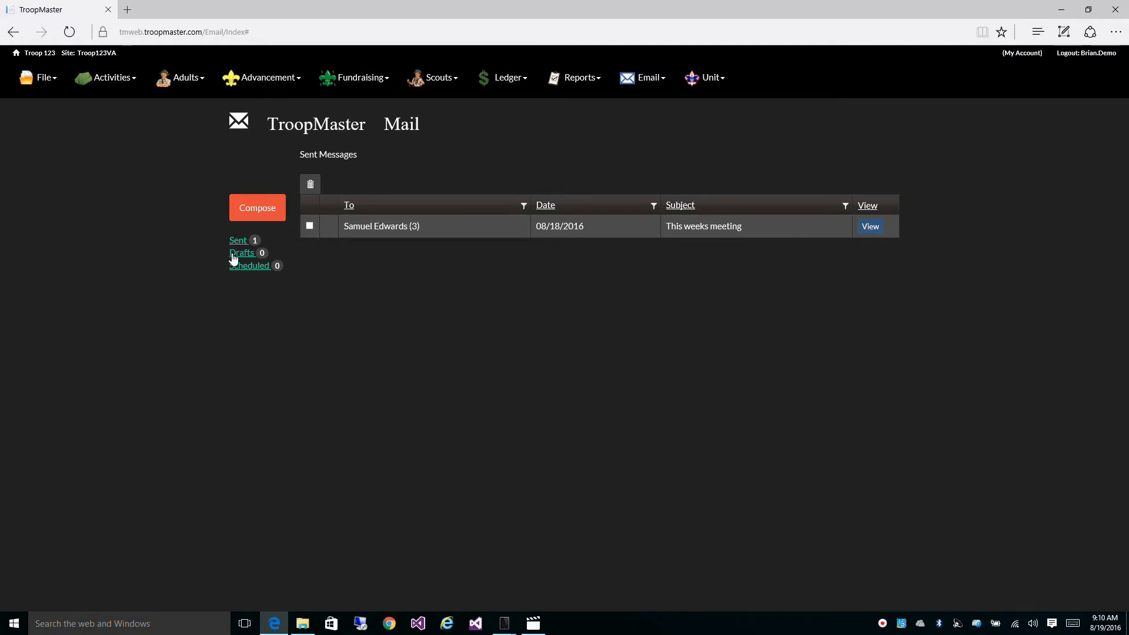
pyautogui.moveTo(242, 275)
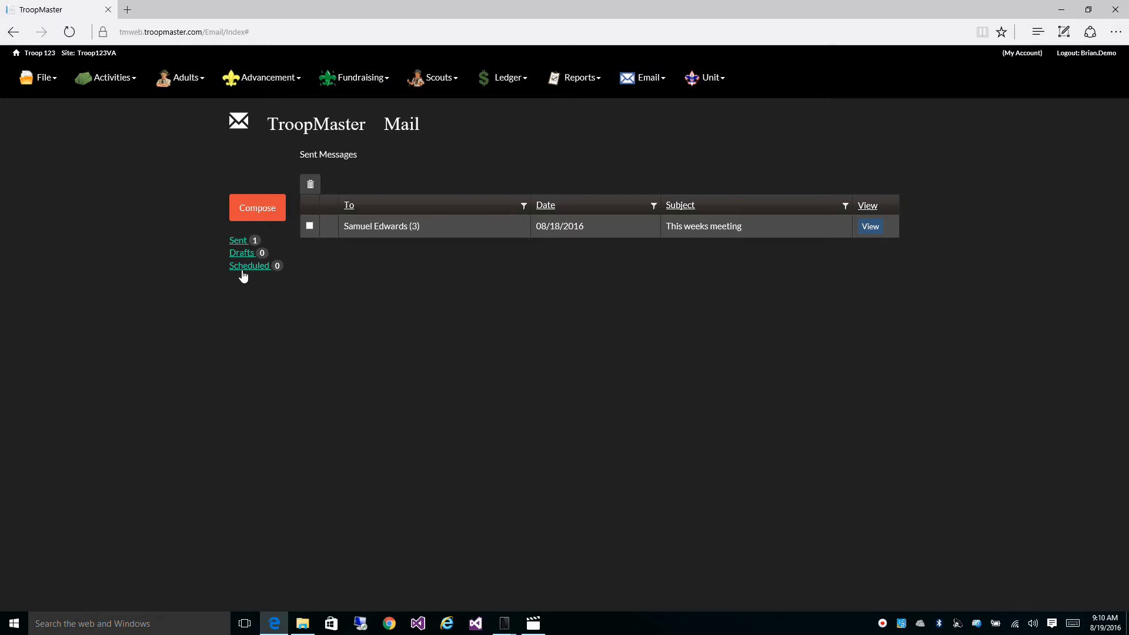
pyautogui.moveTo(289, 274)
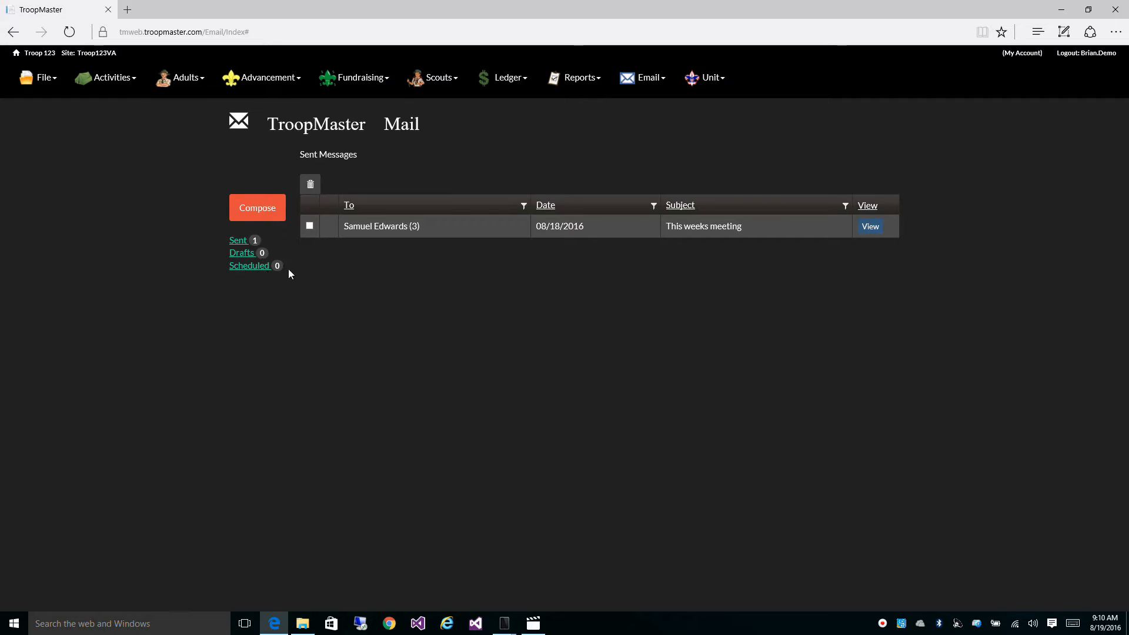
pyautogui.moveTo(447, 275)
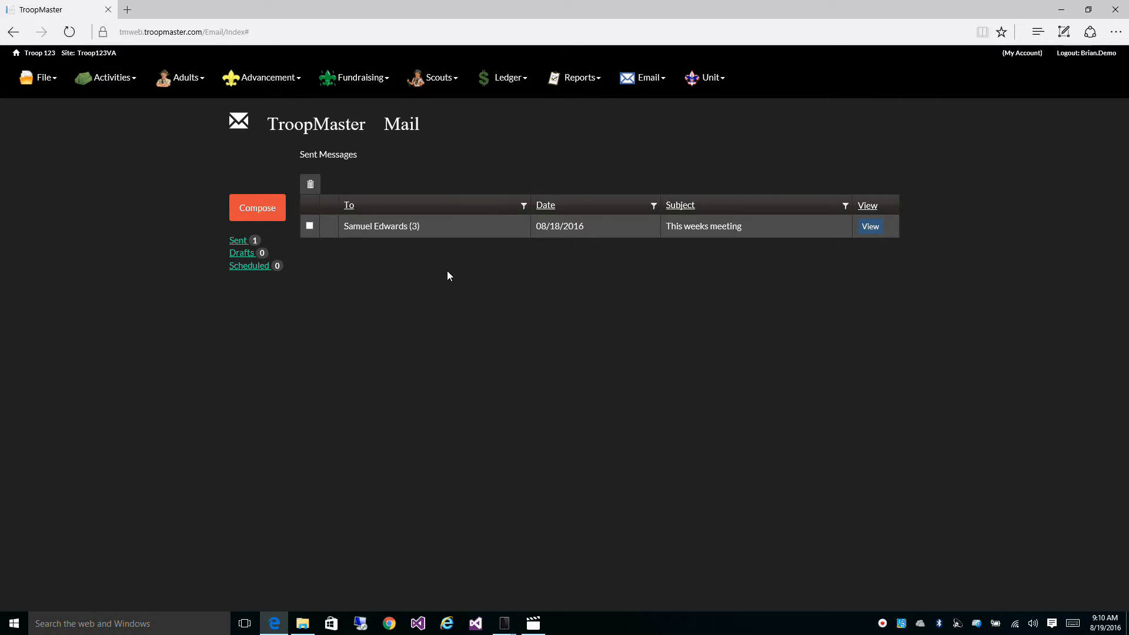
pyautogui.moveTo(870, 230)
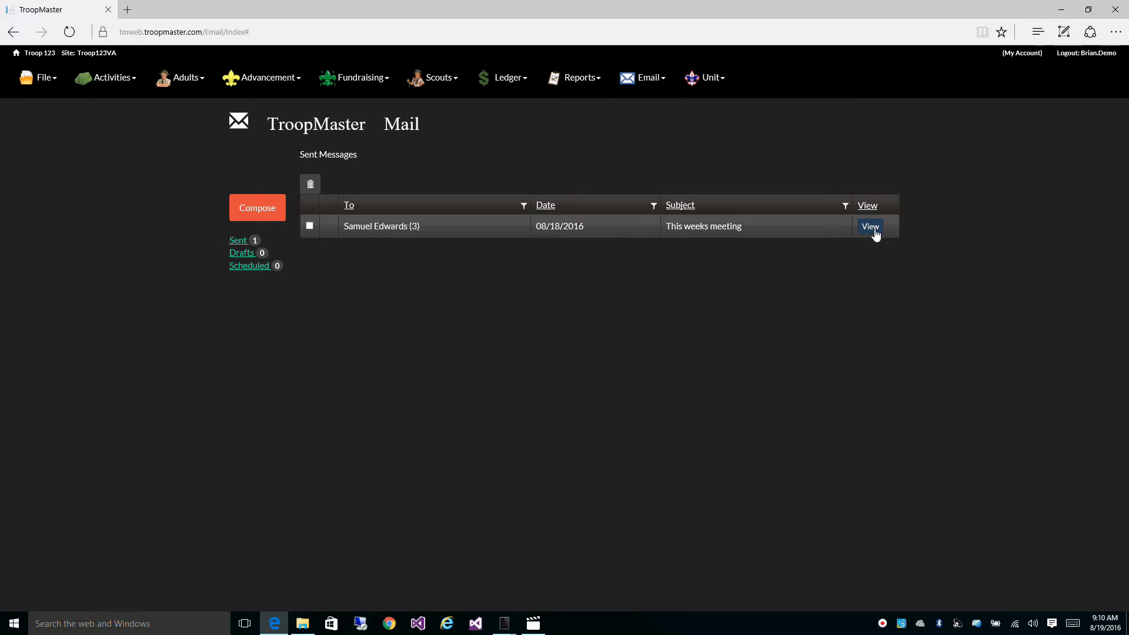
pyautogui.click(869, 226)
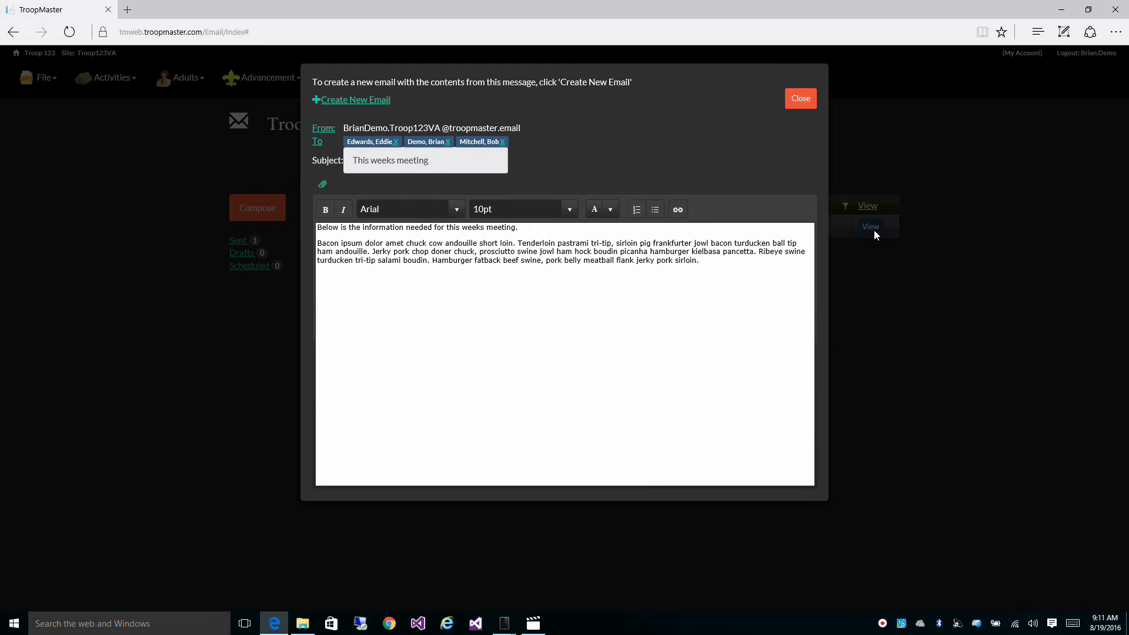
pyautogui.moveTo(575, 369)
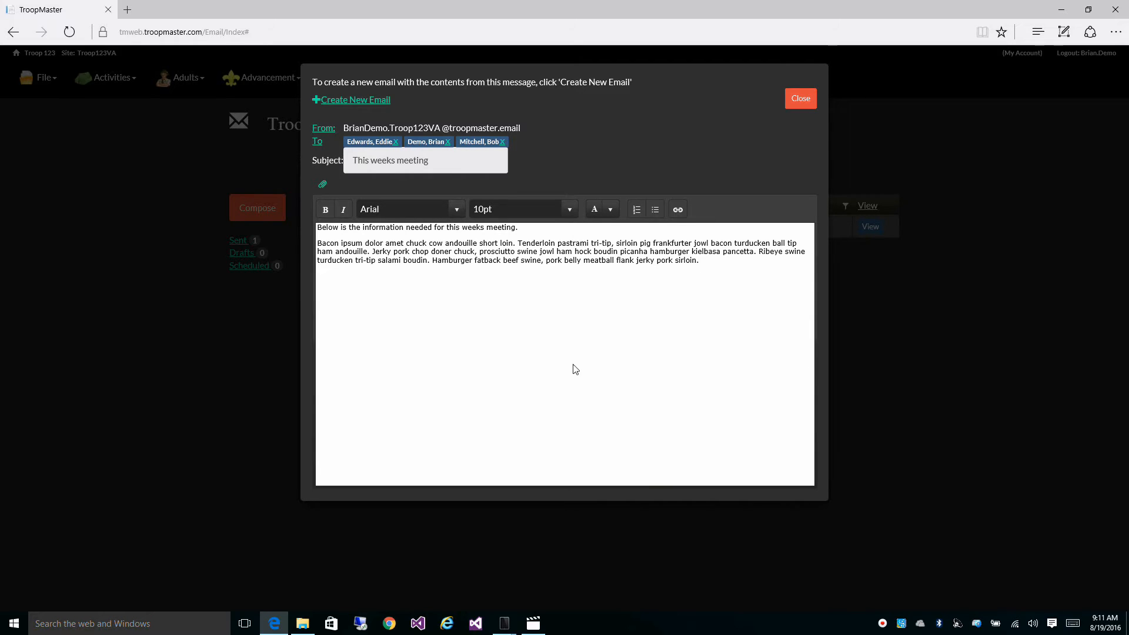
pyautogui.moveTo(426, 311)
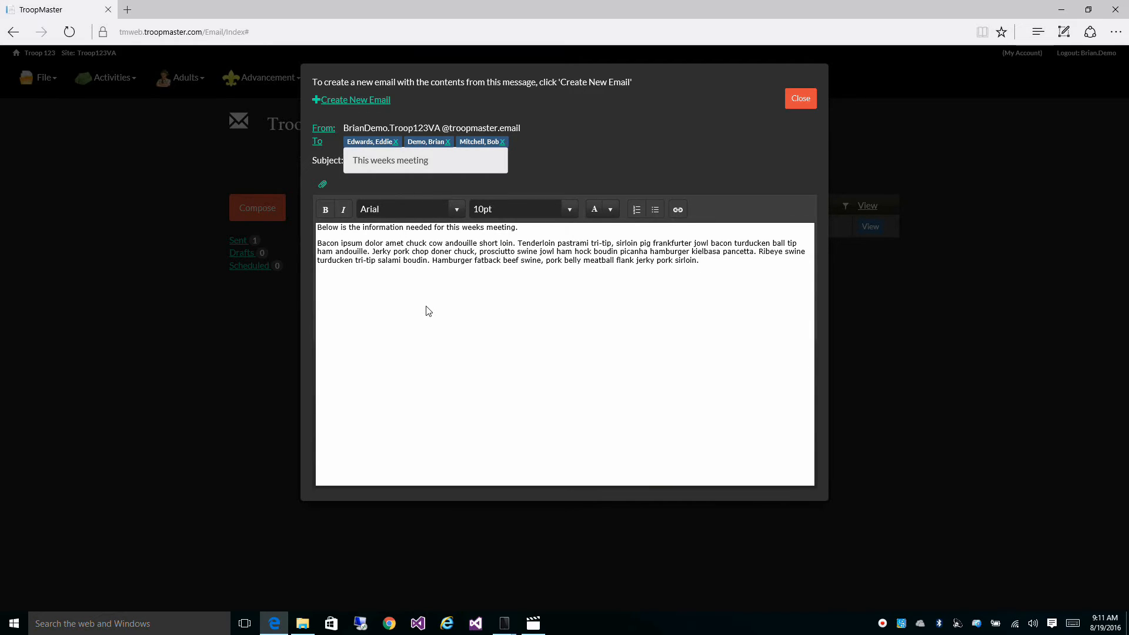
pyautogui.moveTo(355, 105)
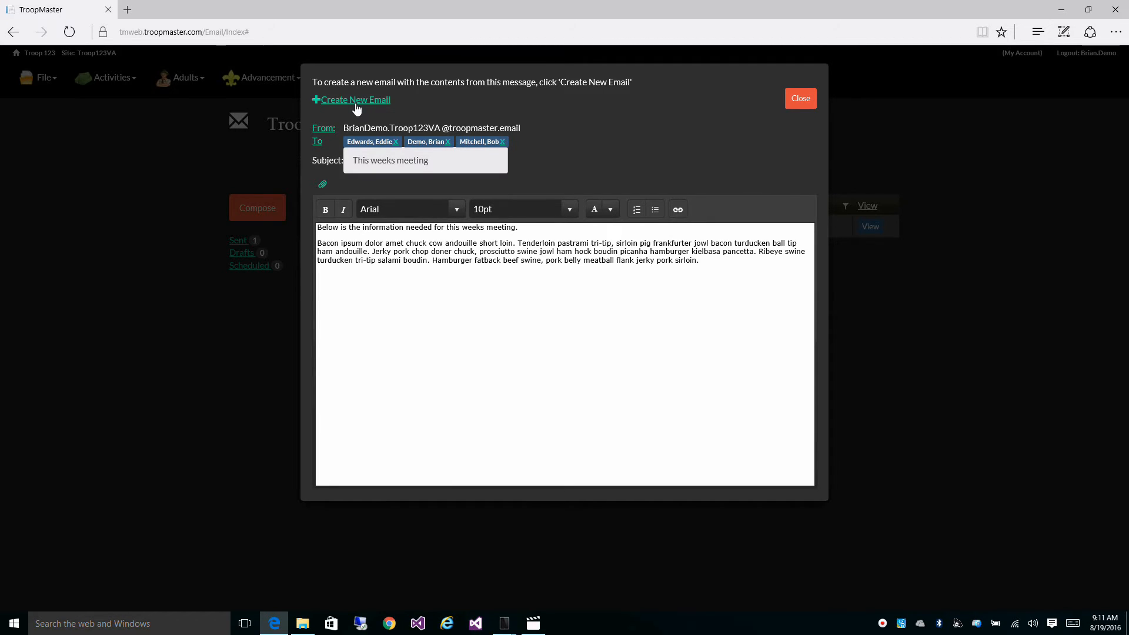
pyautogui.moveTo(421, 287)
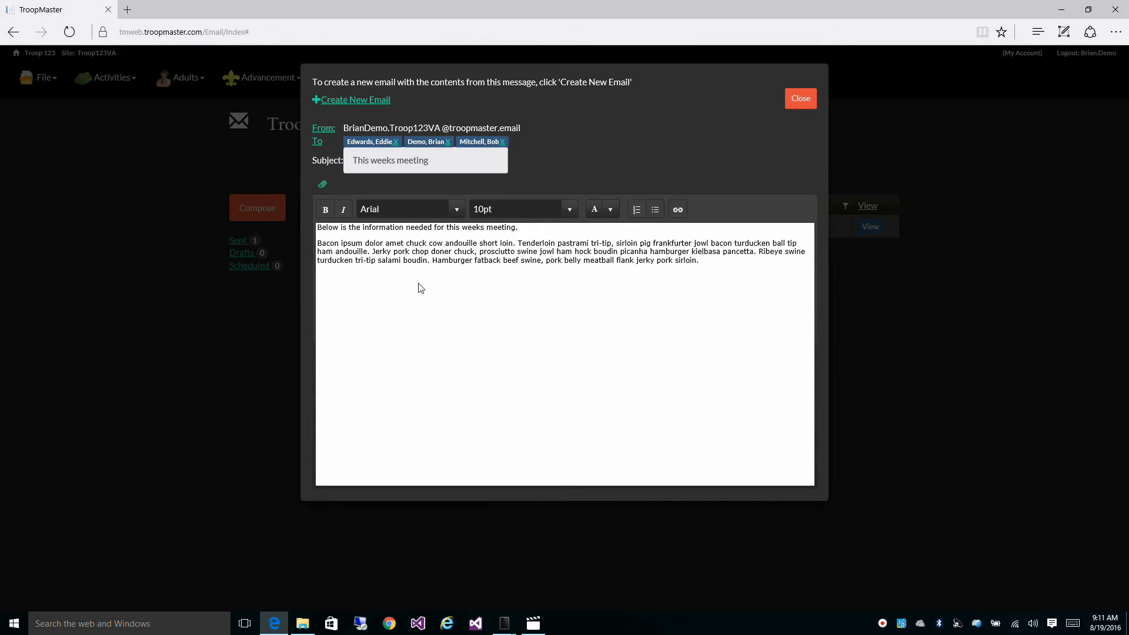
pyautogui.moveTo(471, 248)
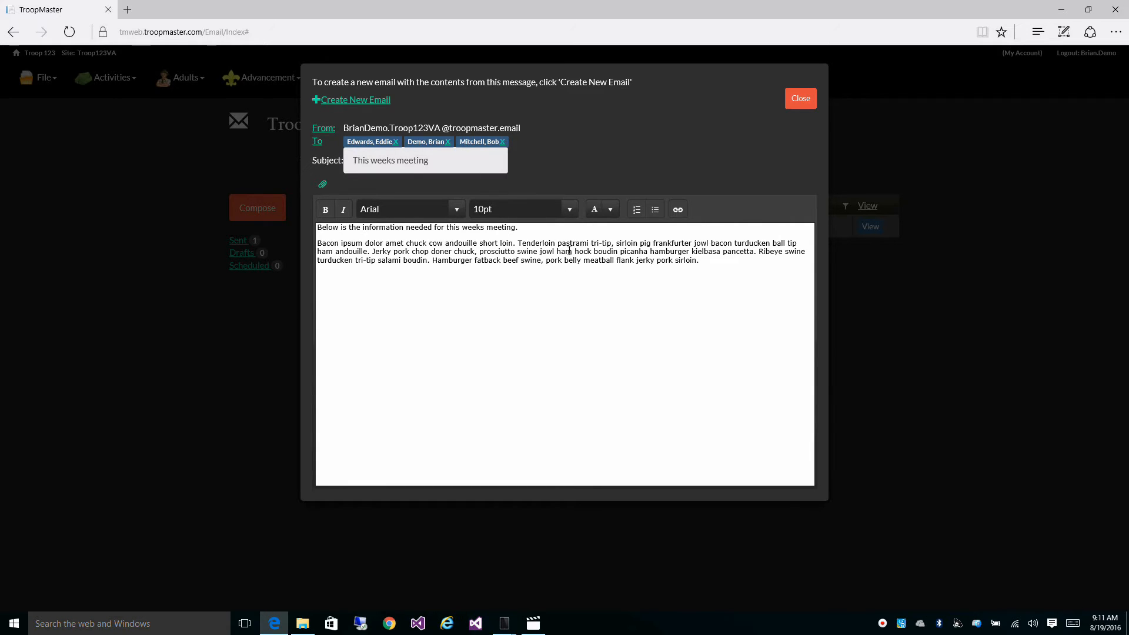
# Step: Close the viewed message and compose a blank new email
pyautogui.click(800, 99)
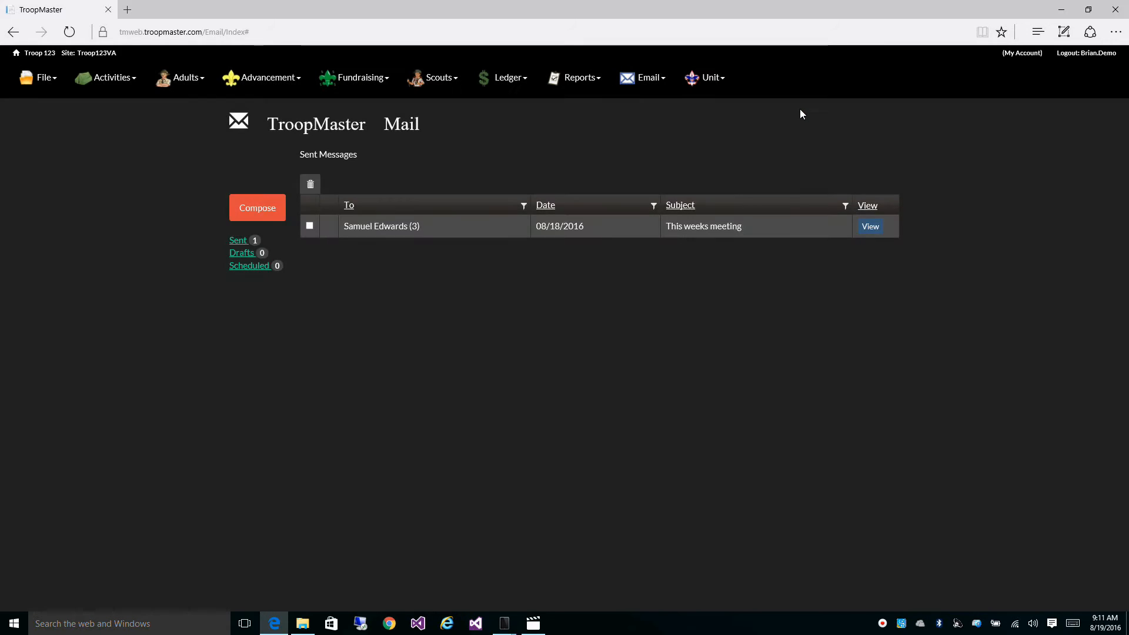
pyautogui.moveTo(515, 154)
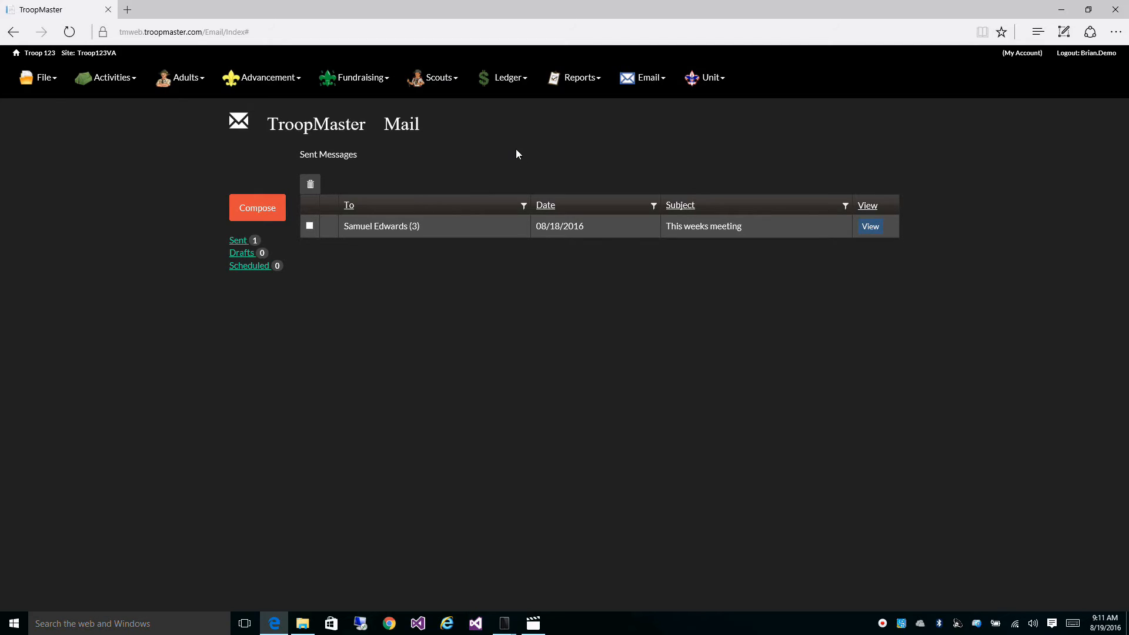
pyautogui.moveTo(256, 207)
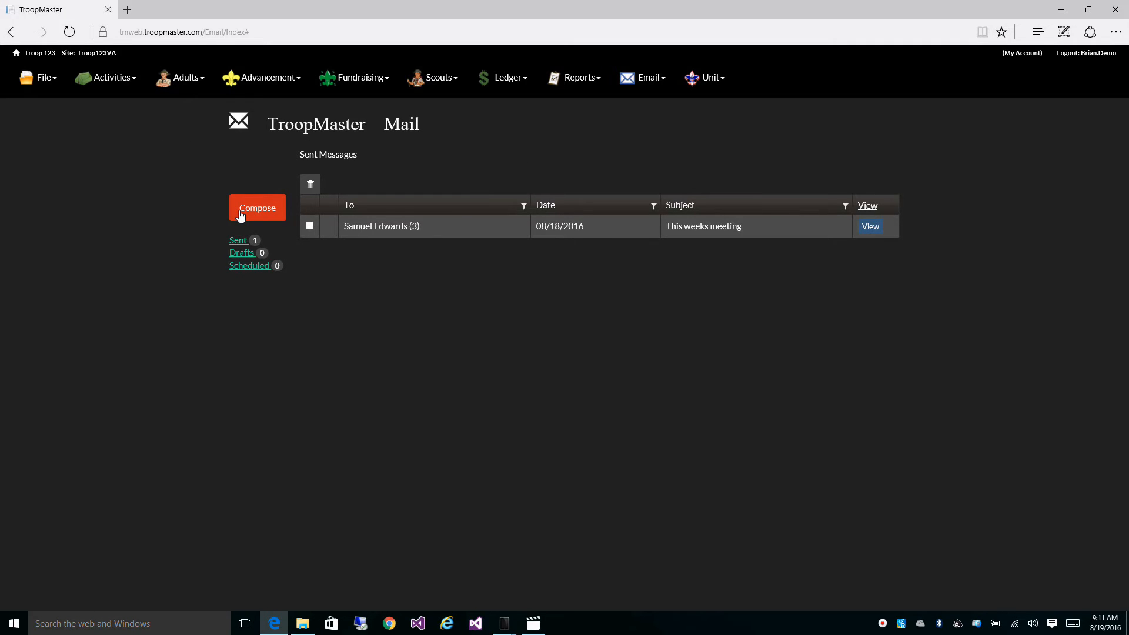
pyautogui.click(258, 207)
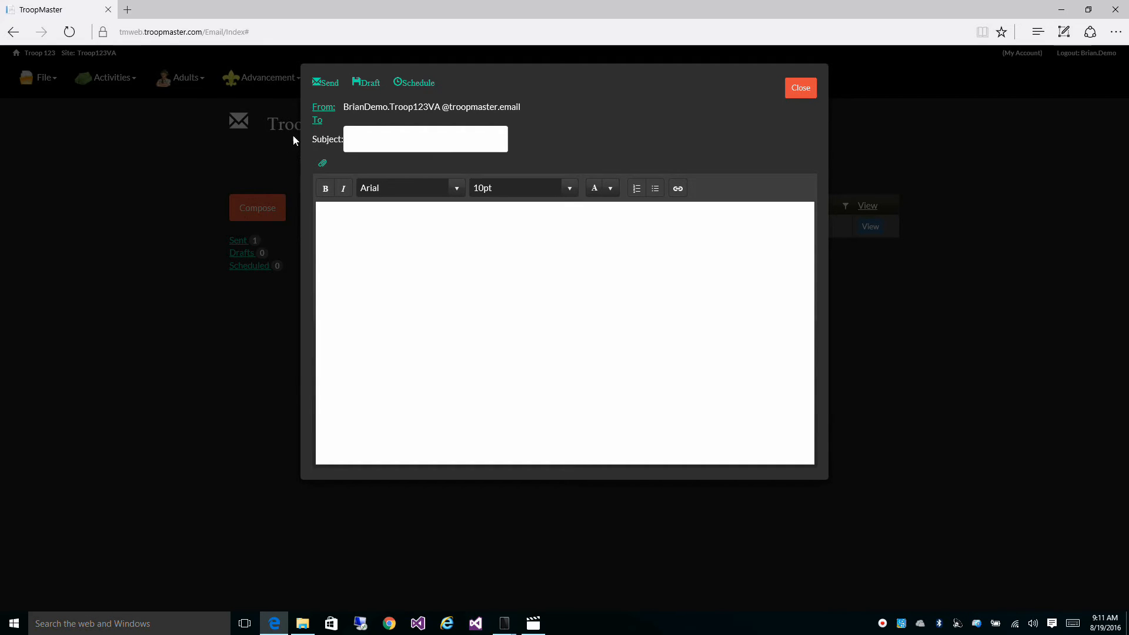
# Step: Choose recipients from All Parents, then add more from the All Adults list
pyautogui.click(317, 120)
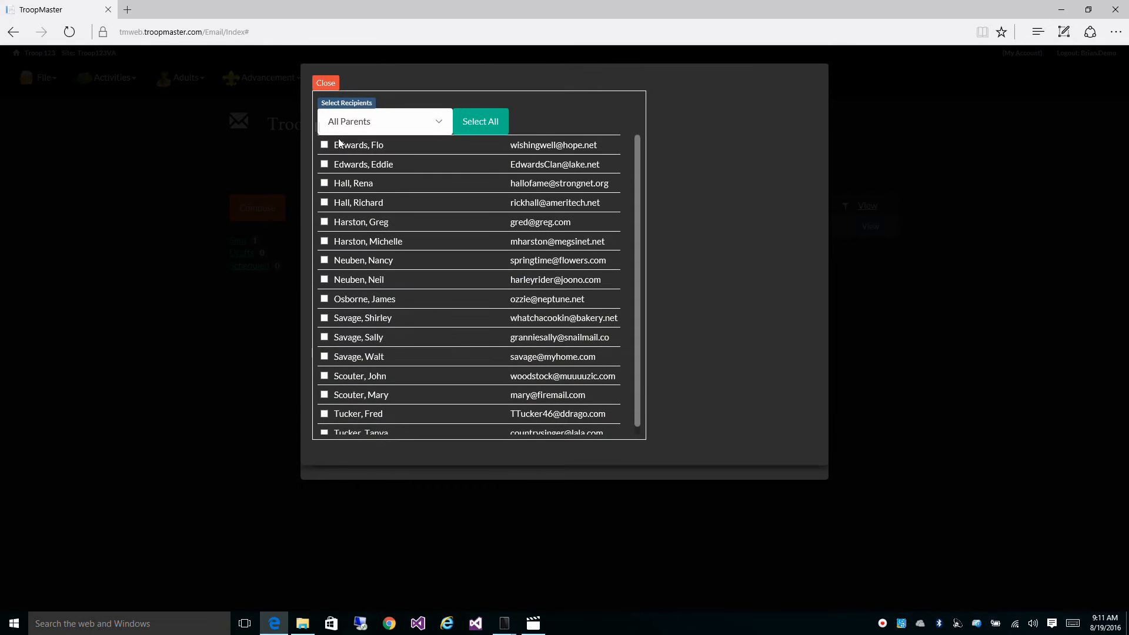
pyautogui.click(324, 144)
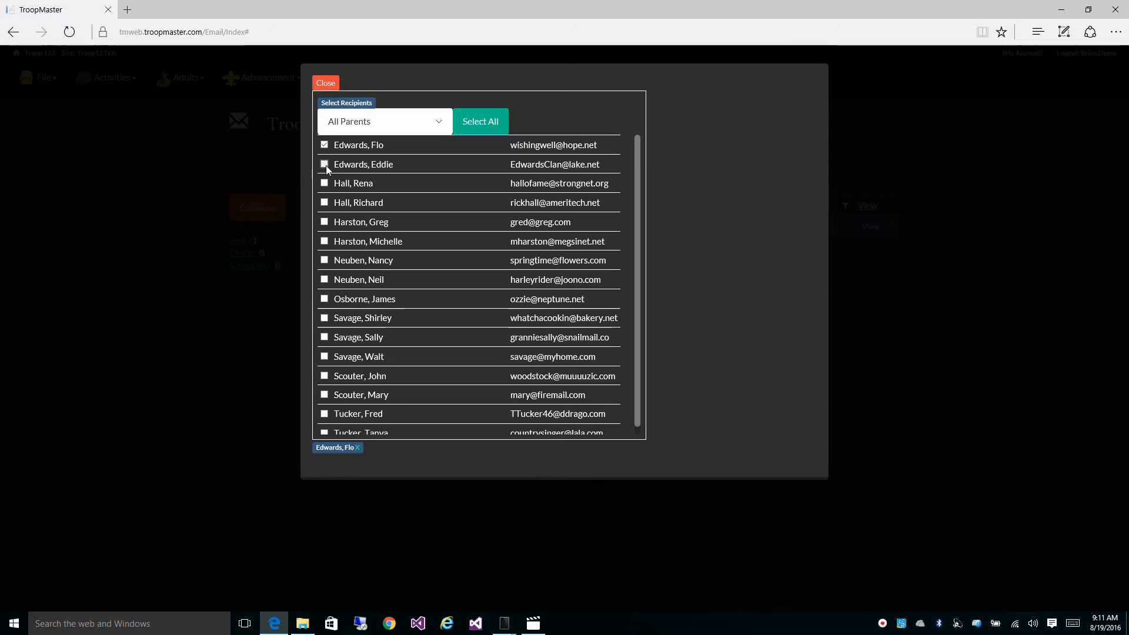
pyautogui.click(384, 121)
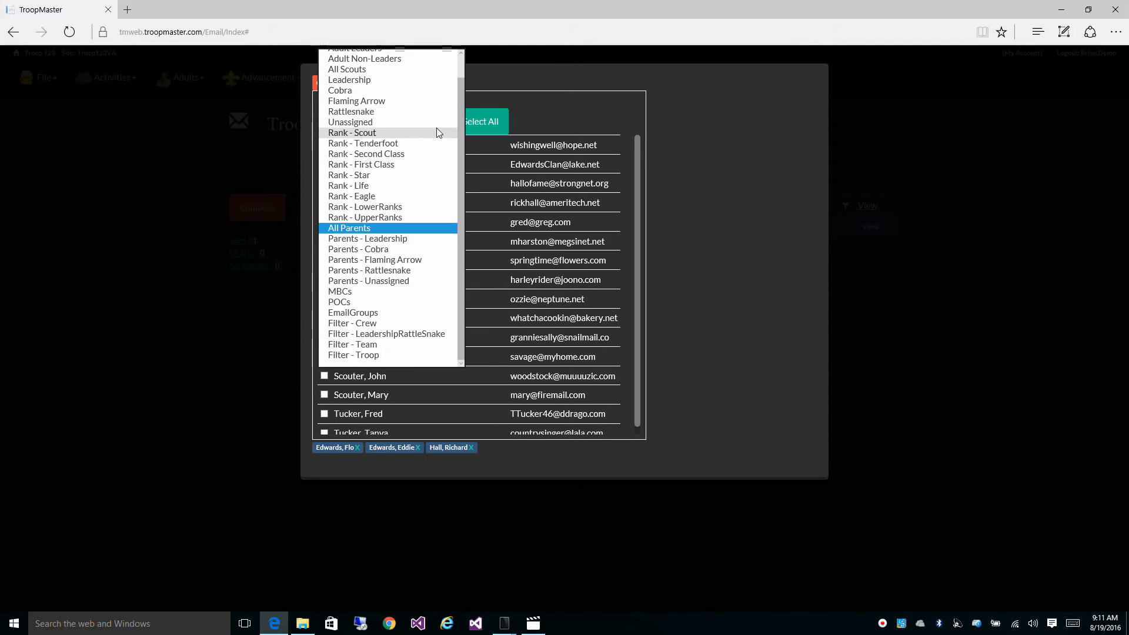
pyautogui.scroll(3)
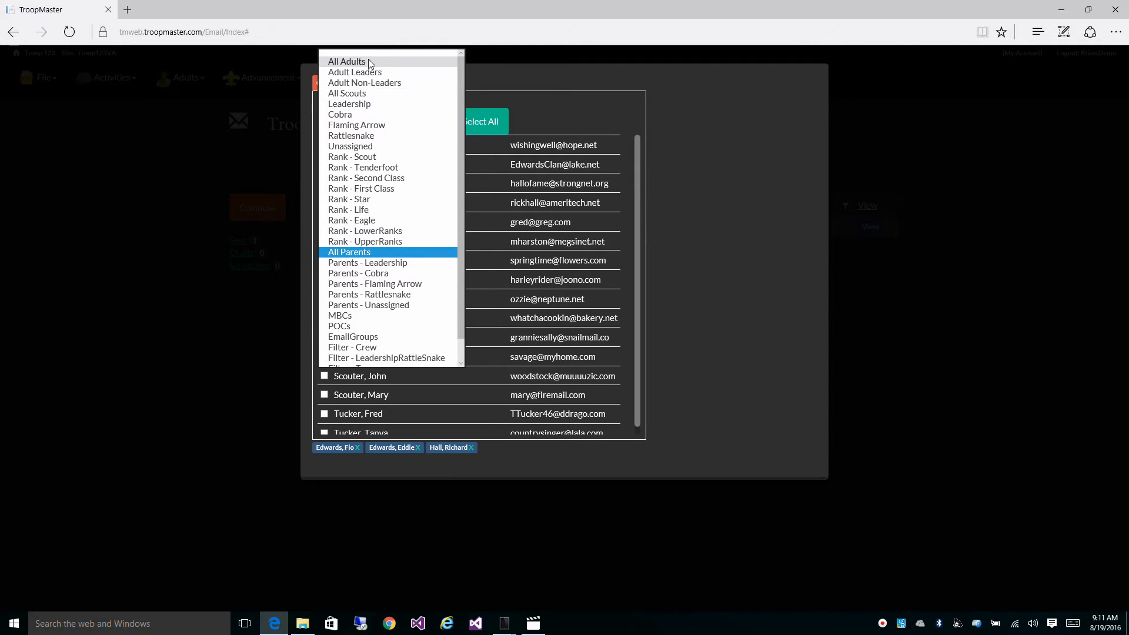
pyautogui.click(346, 61)
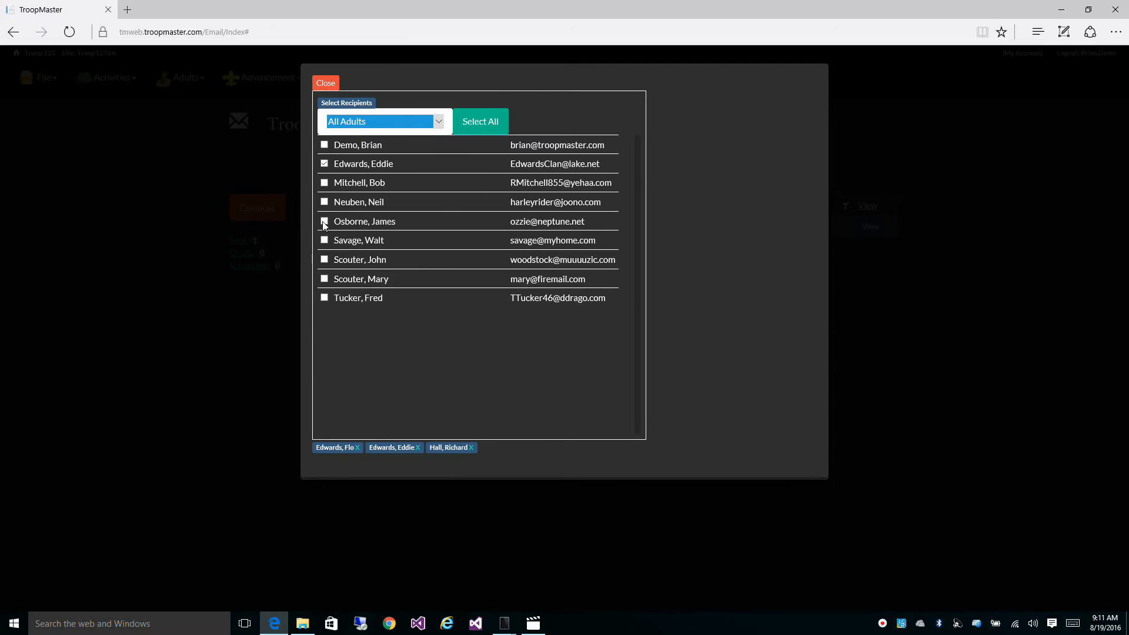
pyautogui.click(325, 298)
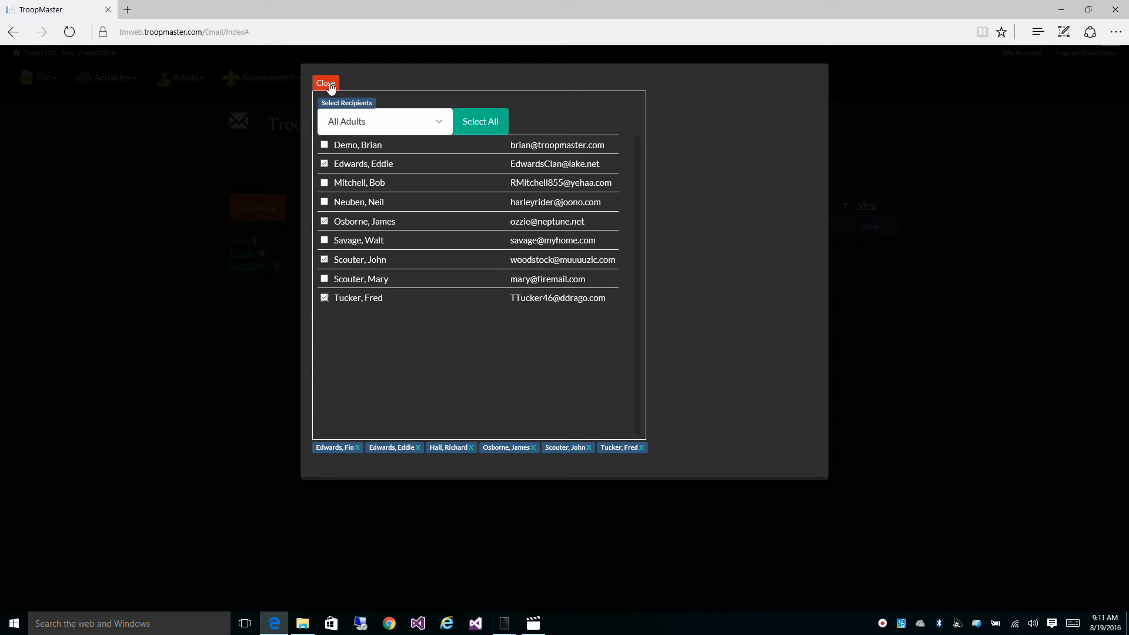
# Step: Return to the email with six recipients and set the subject to 'New Email'
pyautogui.click(325, 83)
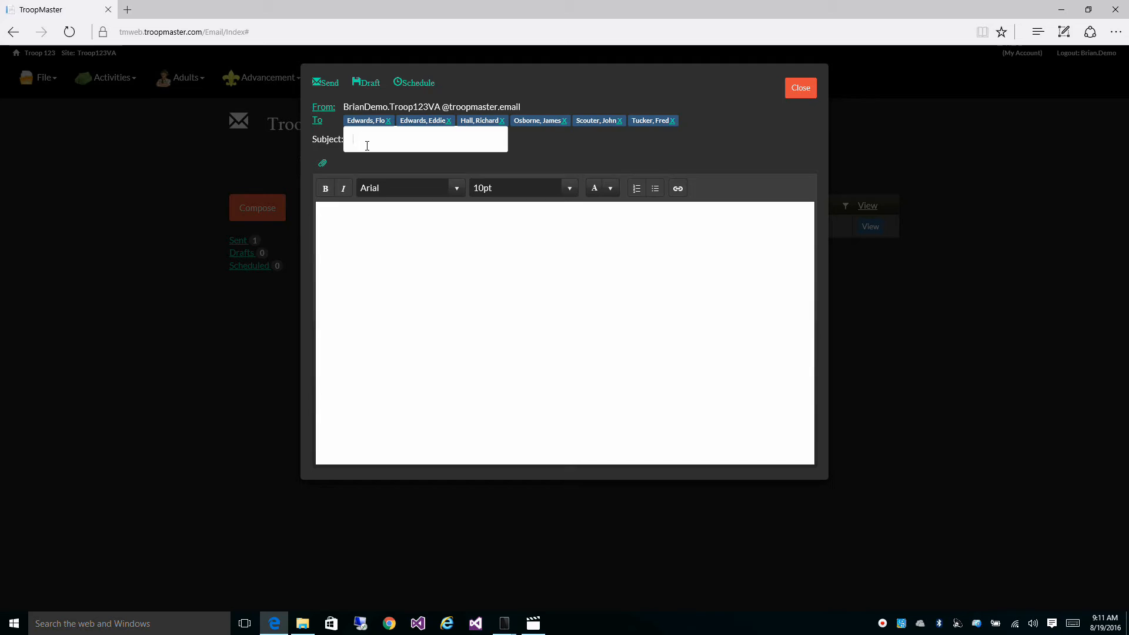
pyautogui.write('NewE')
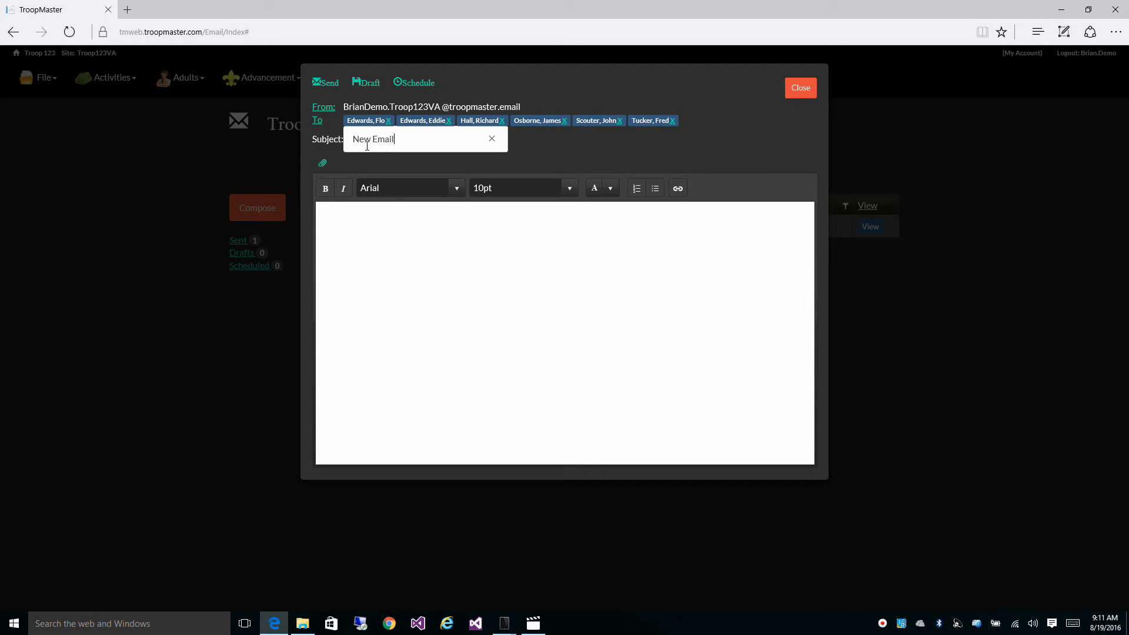
# Step: Write the body 'This is a new email message'
pyautogui.click(363, 214)
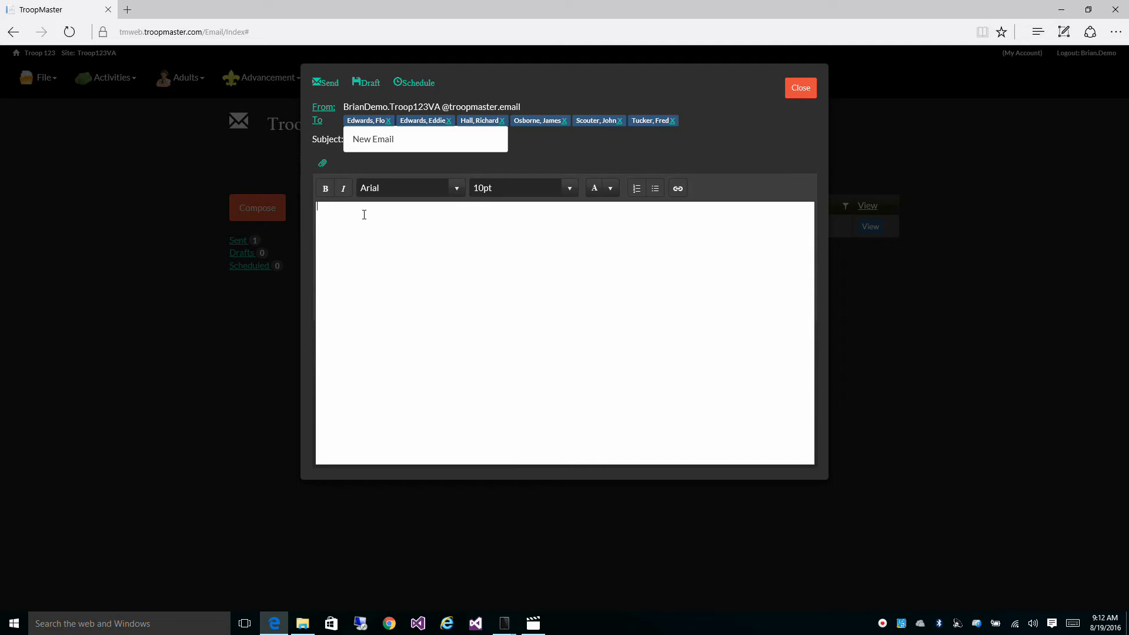
pyautogui.write('THis is a')
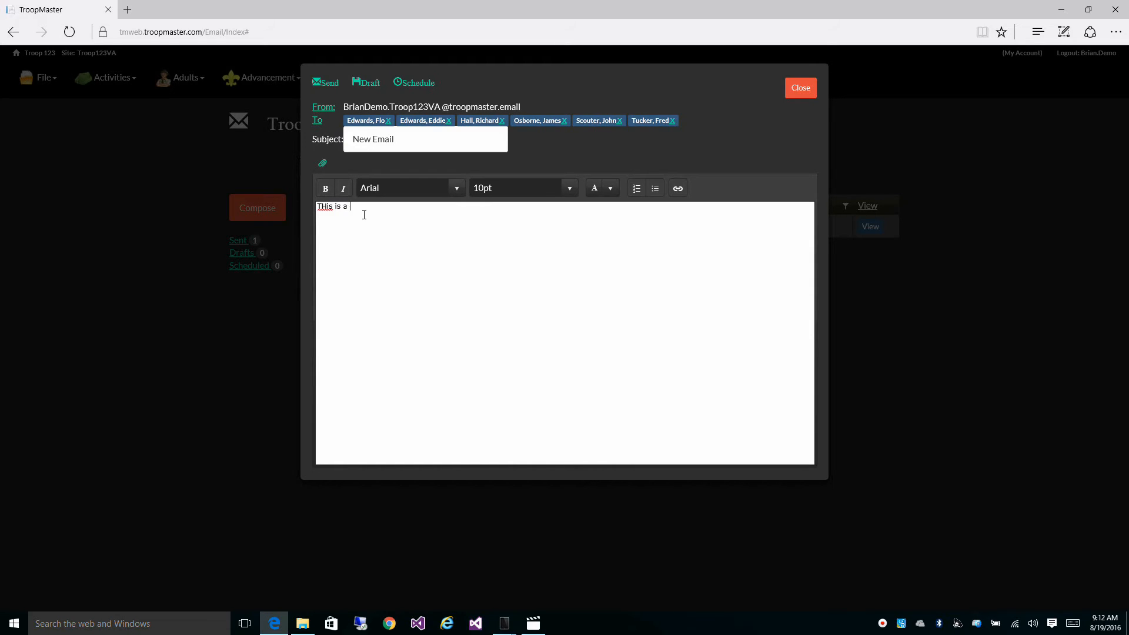
pyautogui.write('new email')
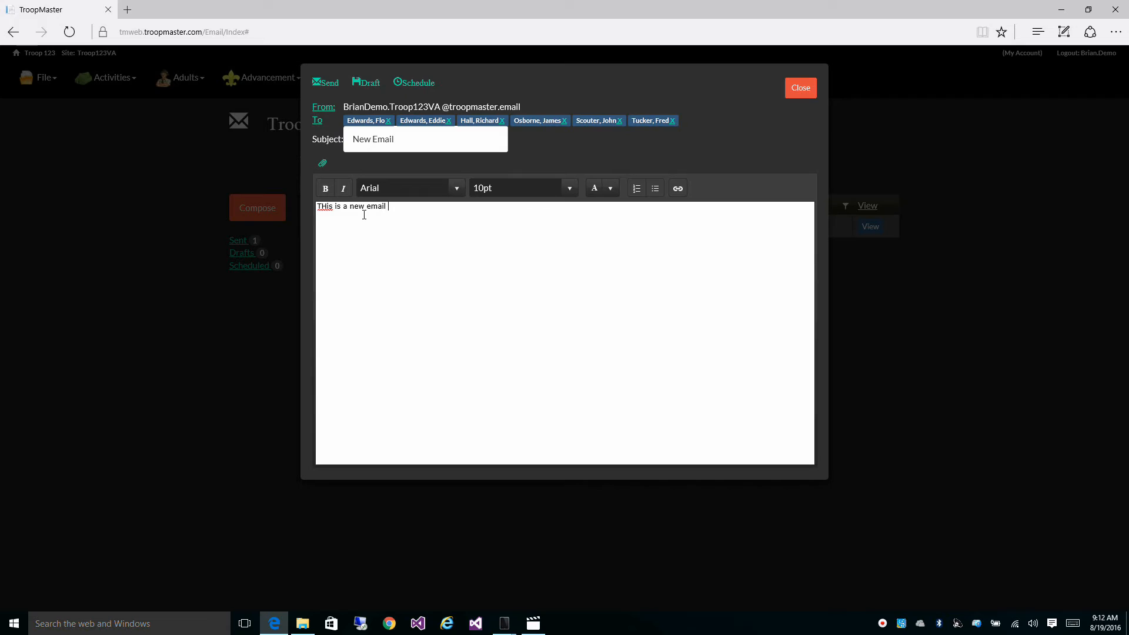
pyautogui.write('message')
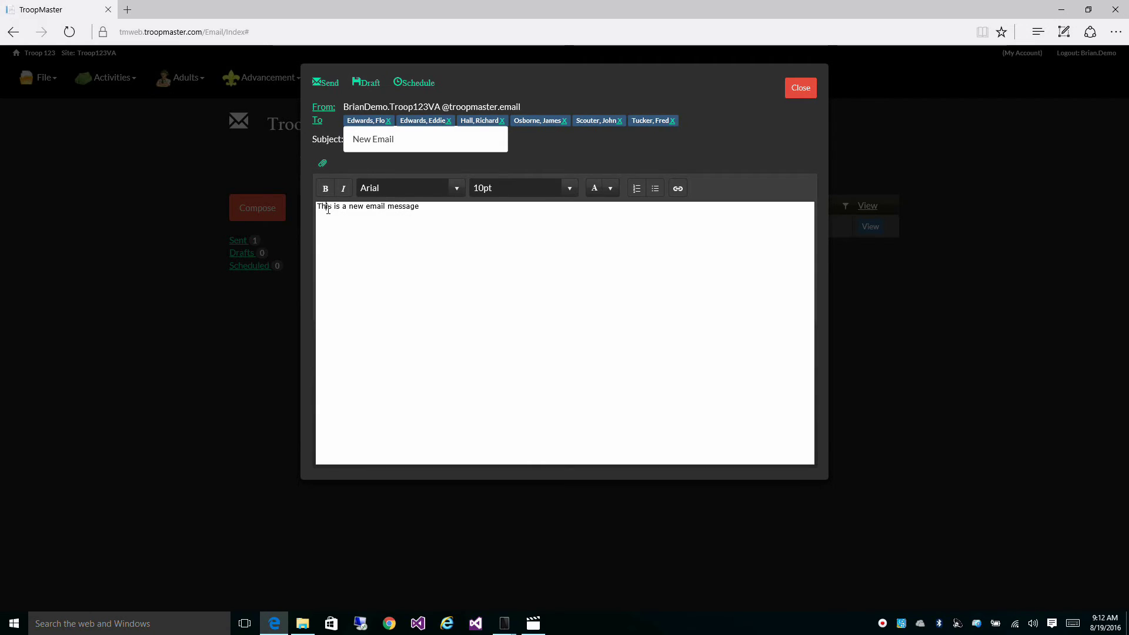
pyautogui.moveTo(353, 248)
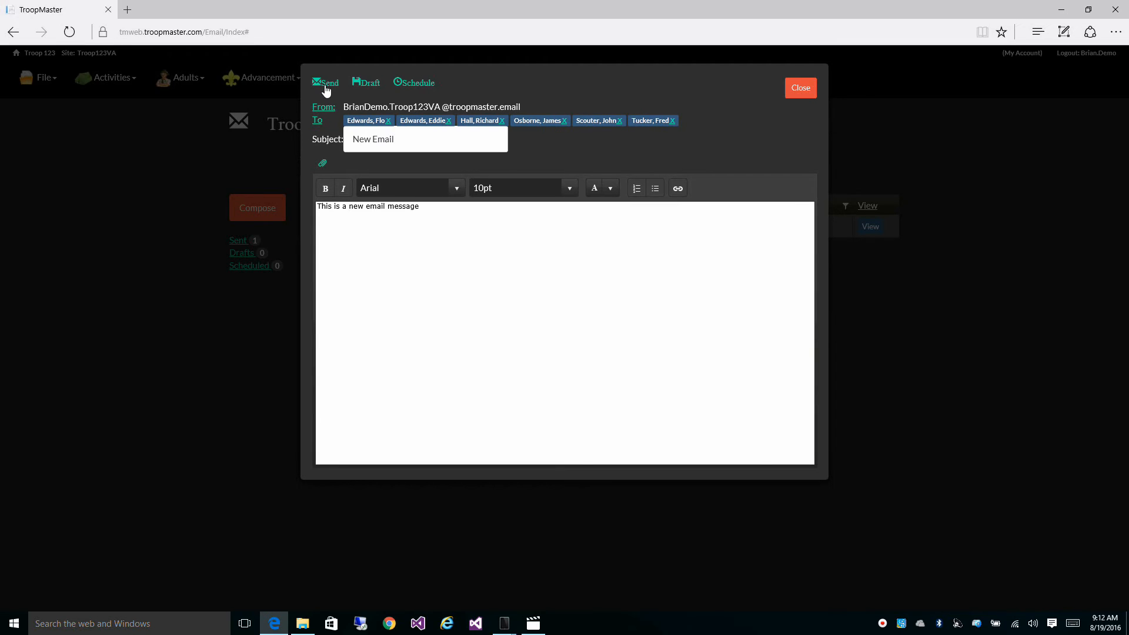
pyautogui.moveTo(368, 88)
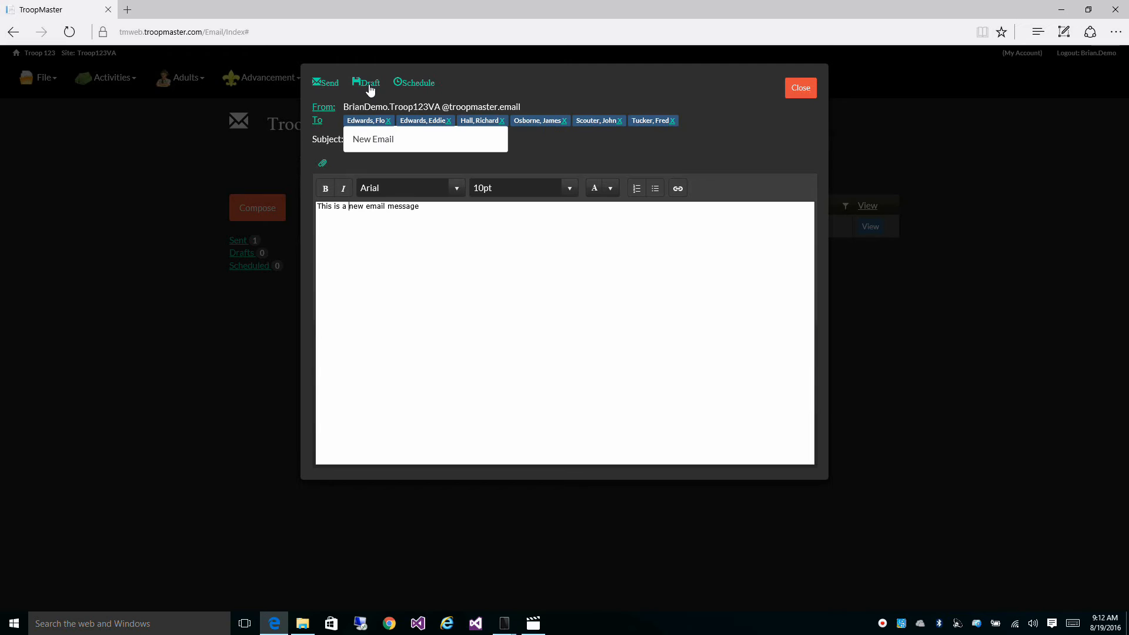
pyautogui.moveTo(425, 85)
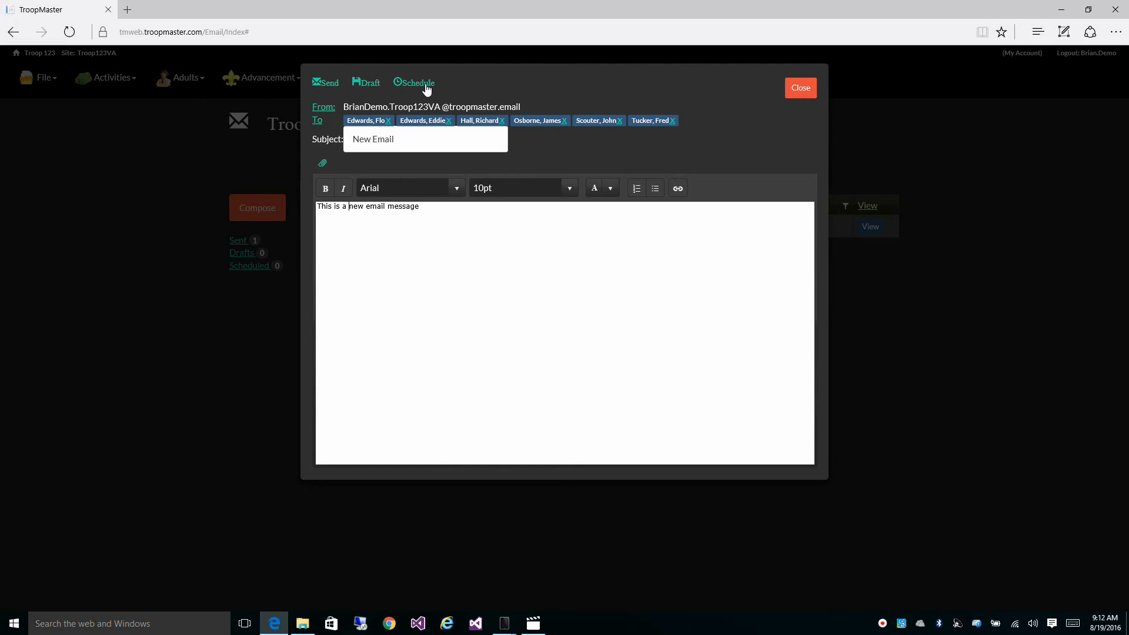
# Step: Schedule the email to send on August 30, 2016
pyautogui.click(414, 82)
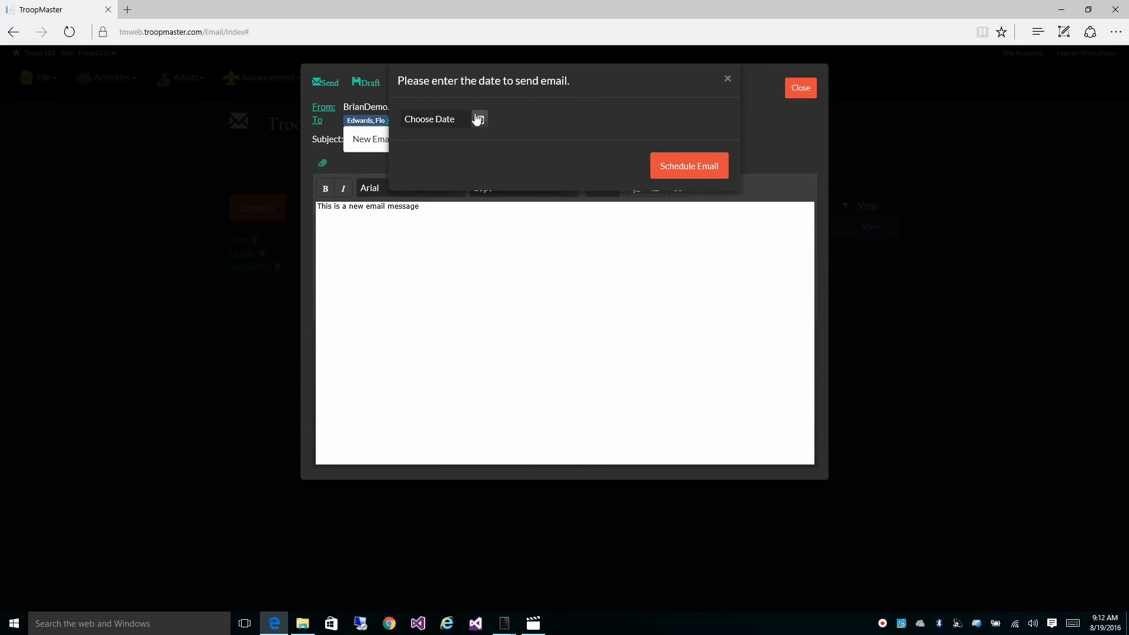
pyautogui.click(479, 119)
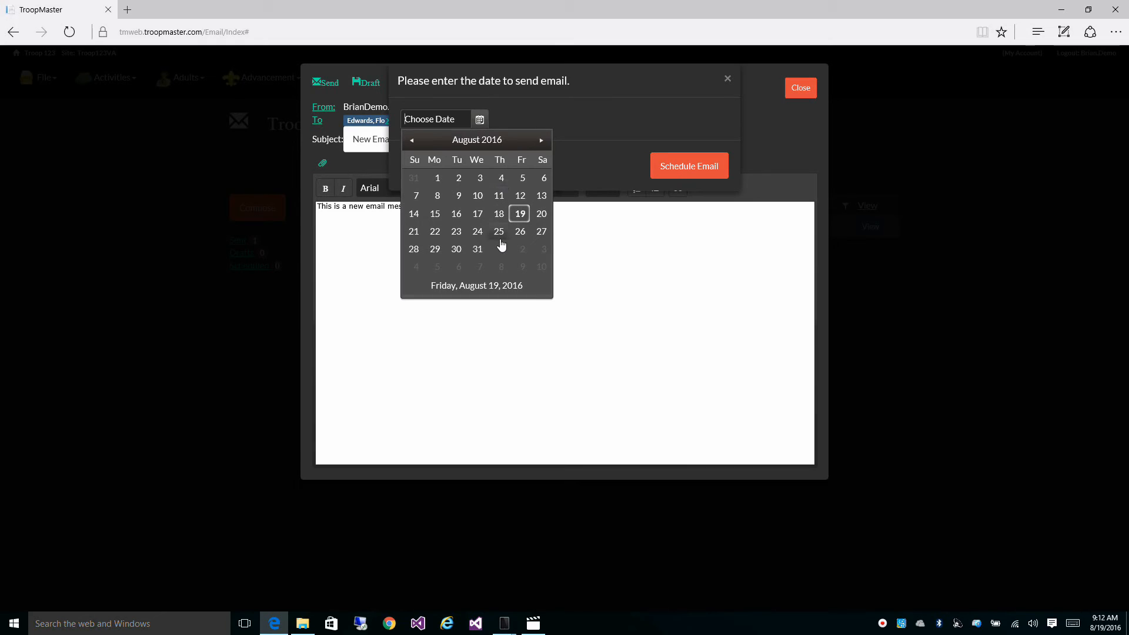
pyautogui.moveTo(498, 232)
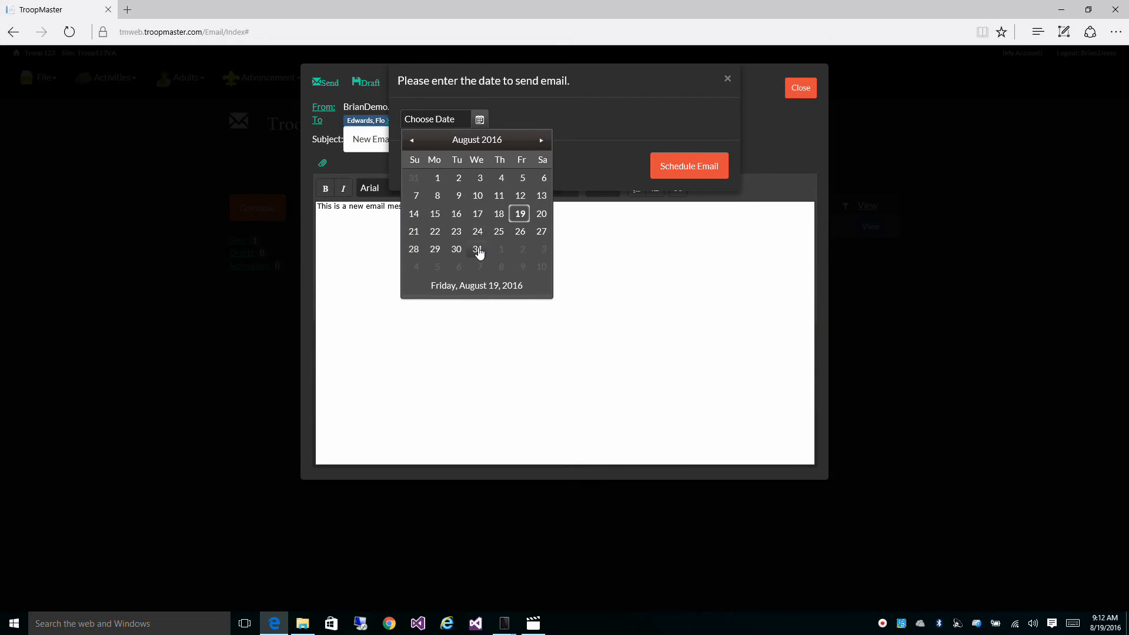
pyautogui.click(456, 250)
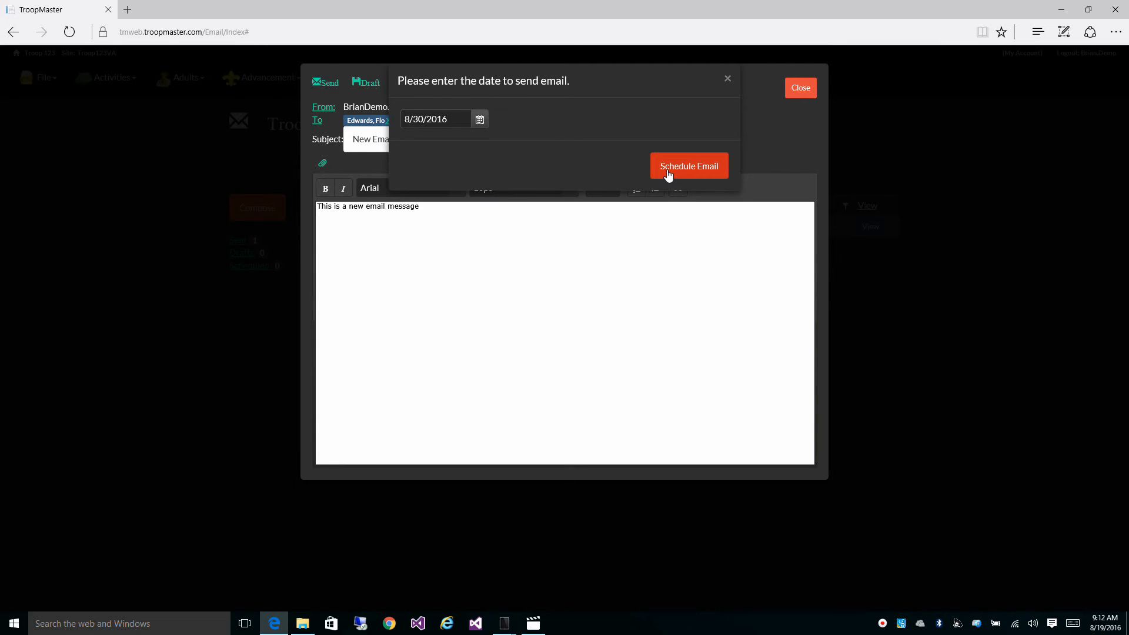
pyautogui.click(688, 166)
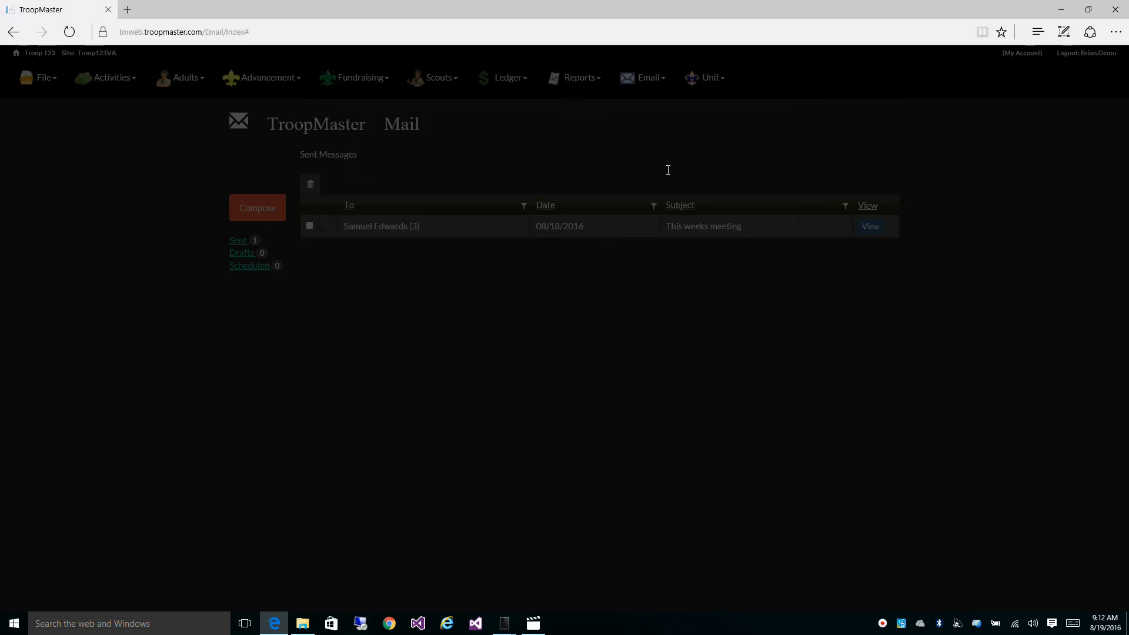
pyautogui.click(249, 265)
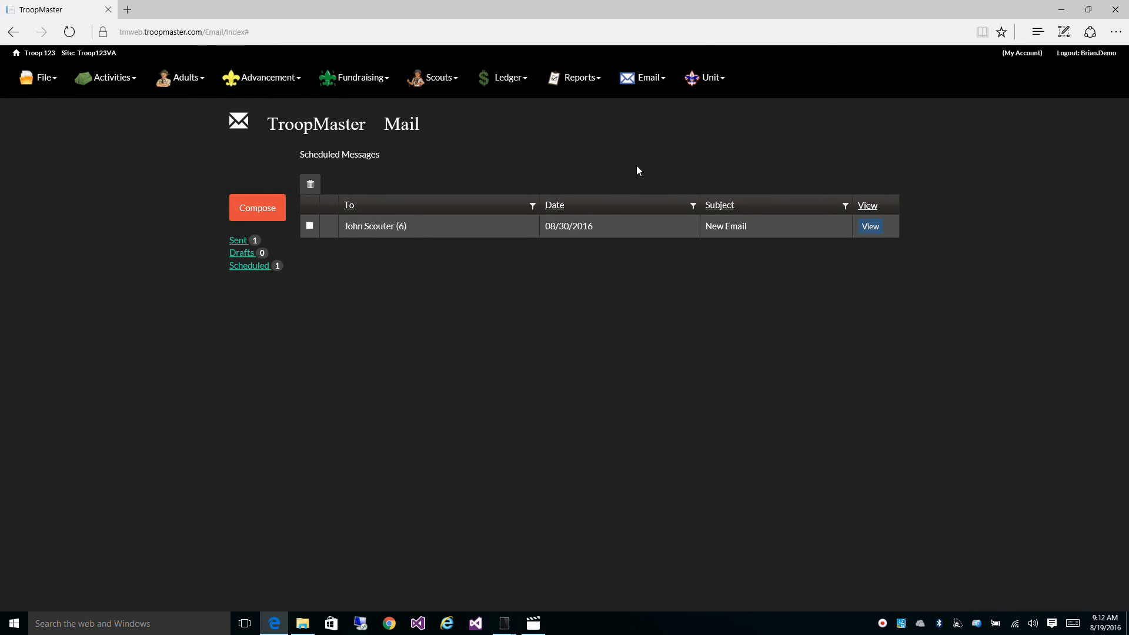
pyautogui.moveTo(522, 164)
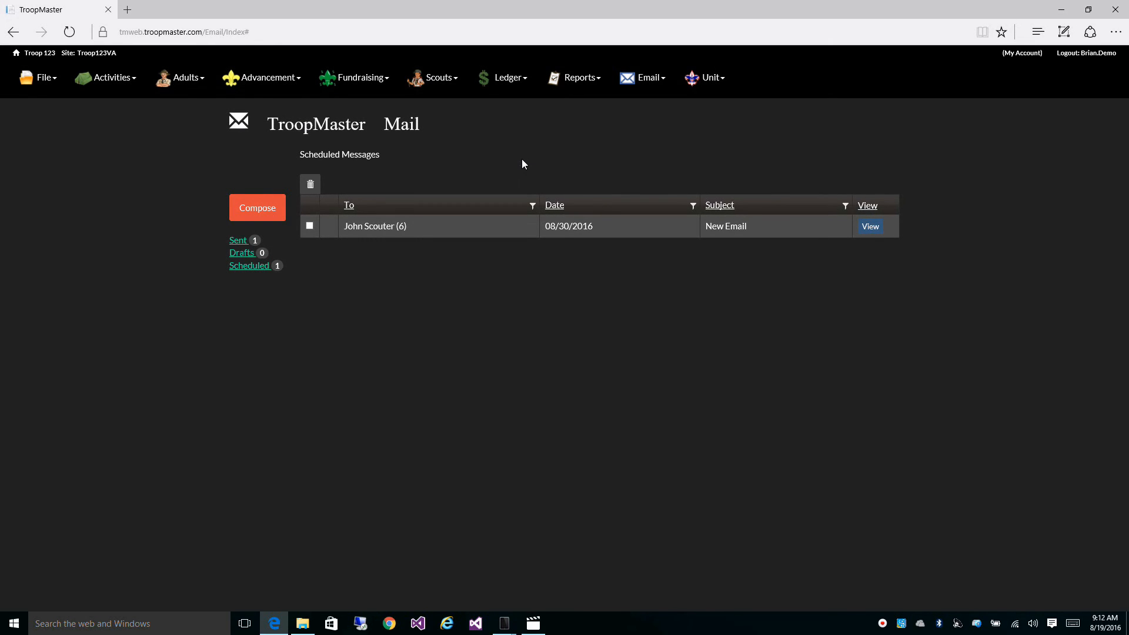
pyautogui.moveTo(474, 237)
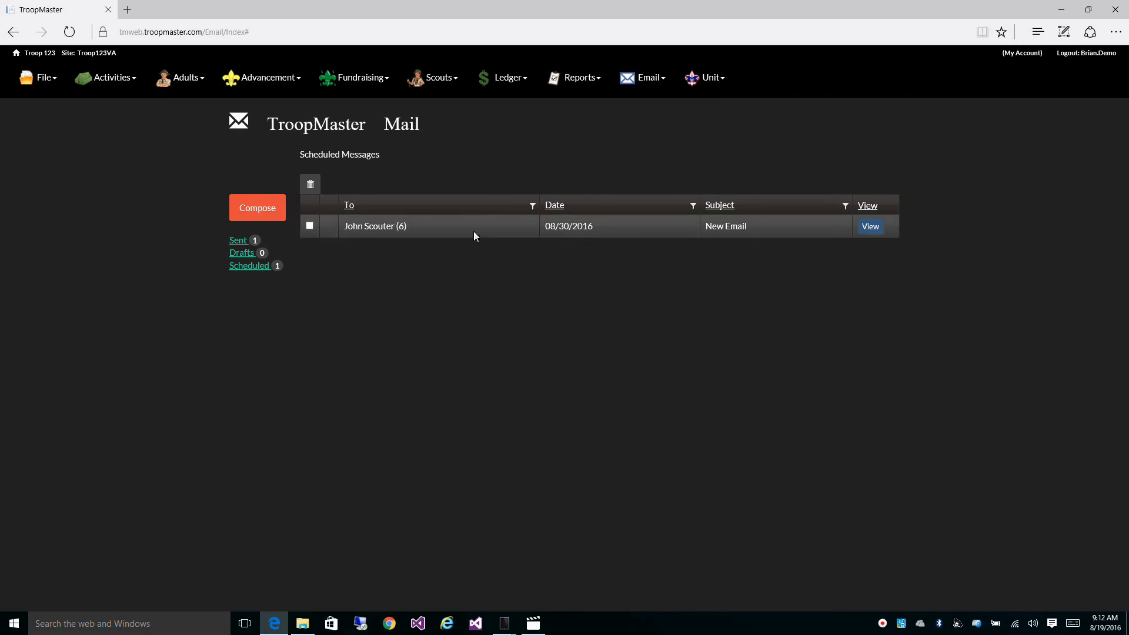
pyautogui.moveTo(294, 291)
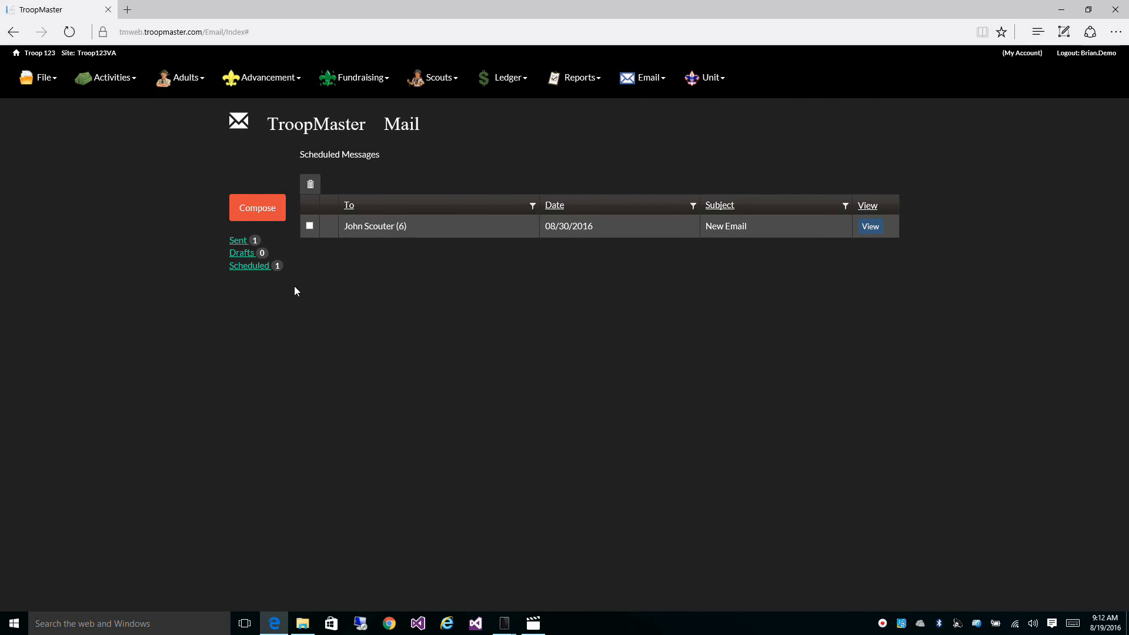
pyautogui.moveTo(260, 274)
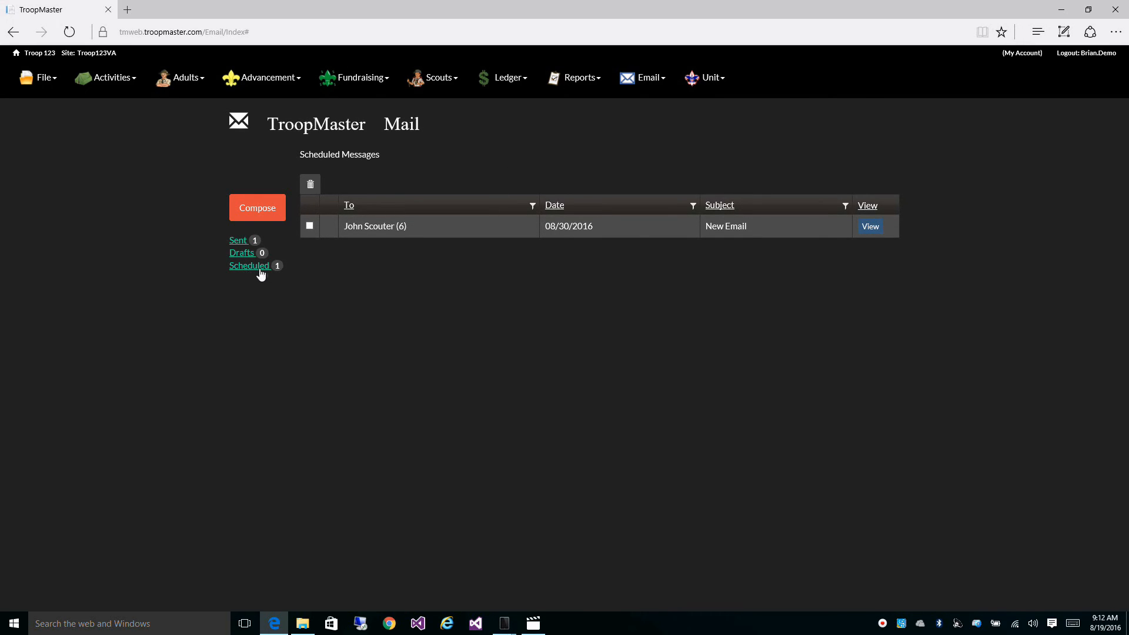
pyautogui.moveTo(364, 241)
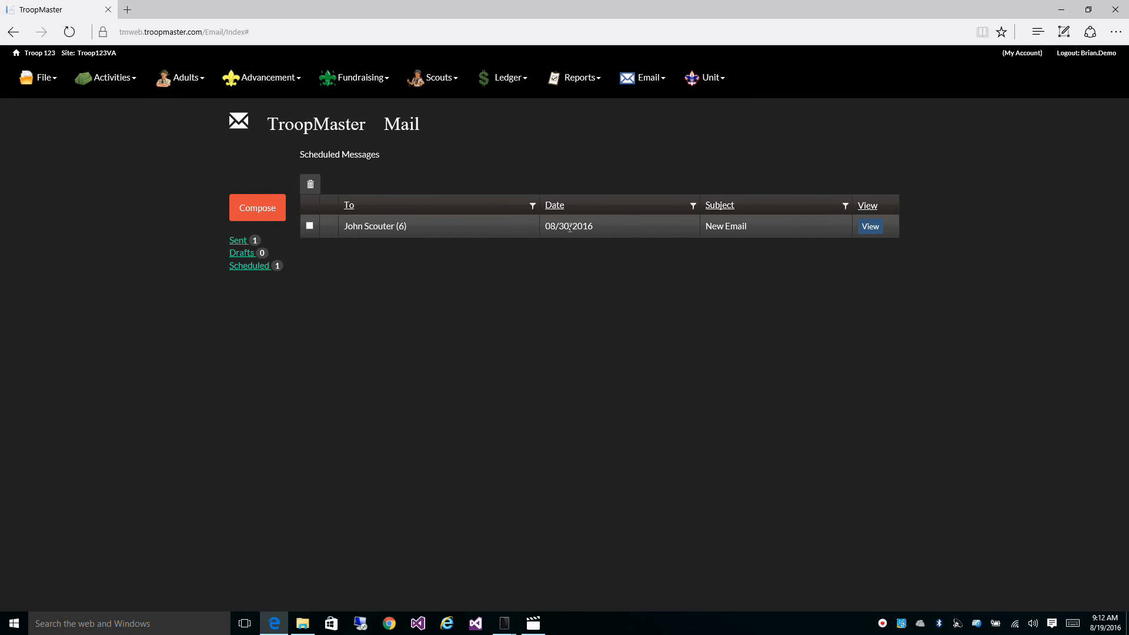
pyautogui.moveTo(603, 233)
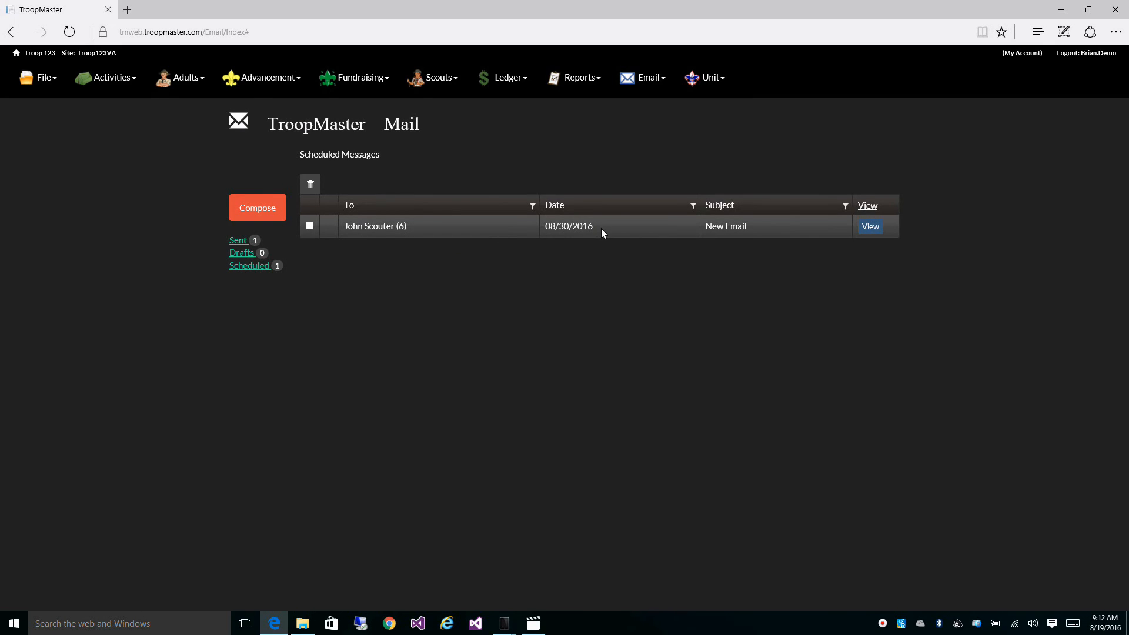
pyautogui.moveTo(584, 231)
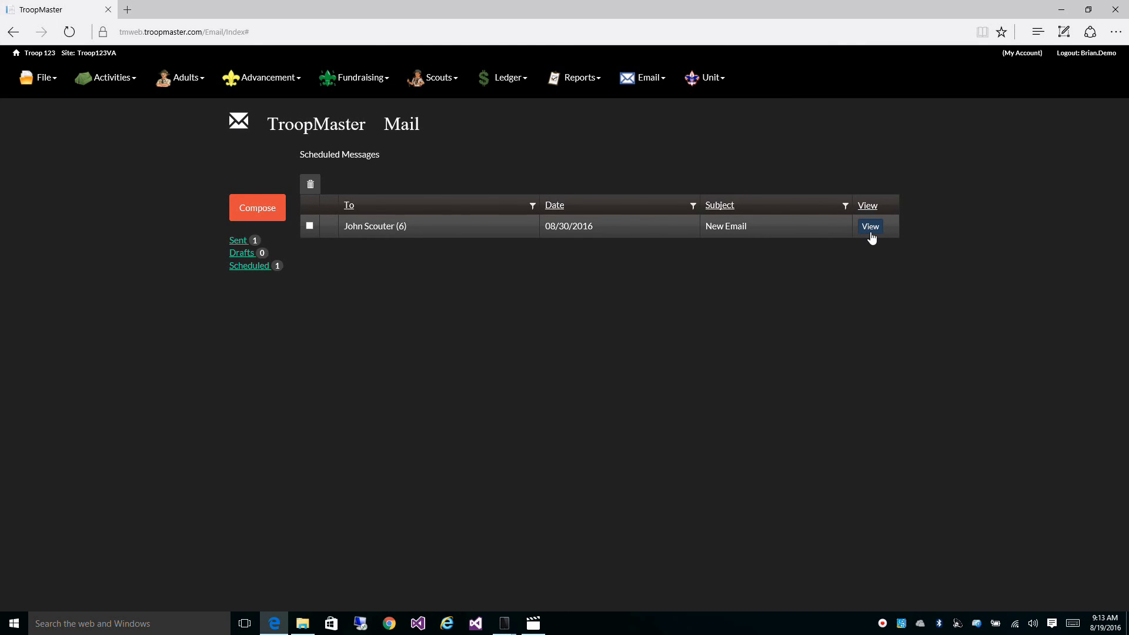
# Step: Reopen the scheduled New Email and reschedule it for August 31, 2016
pyautogui.click(871, 226)
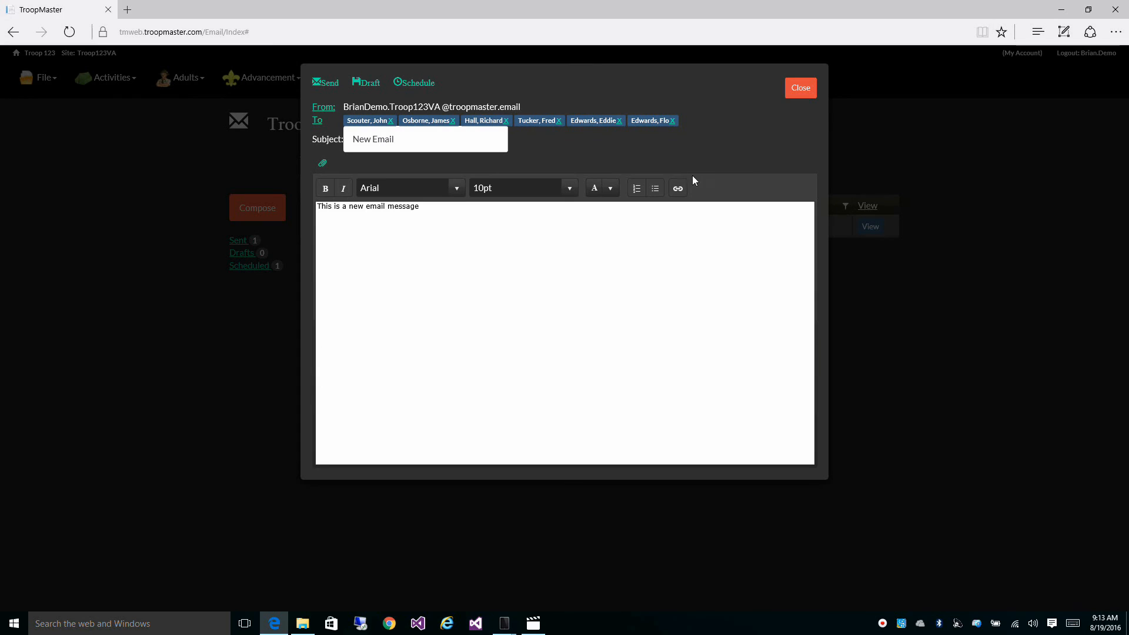
pyautogui.click(414, 83)
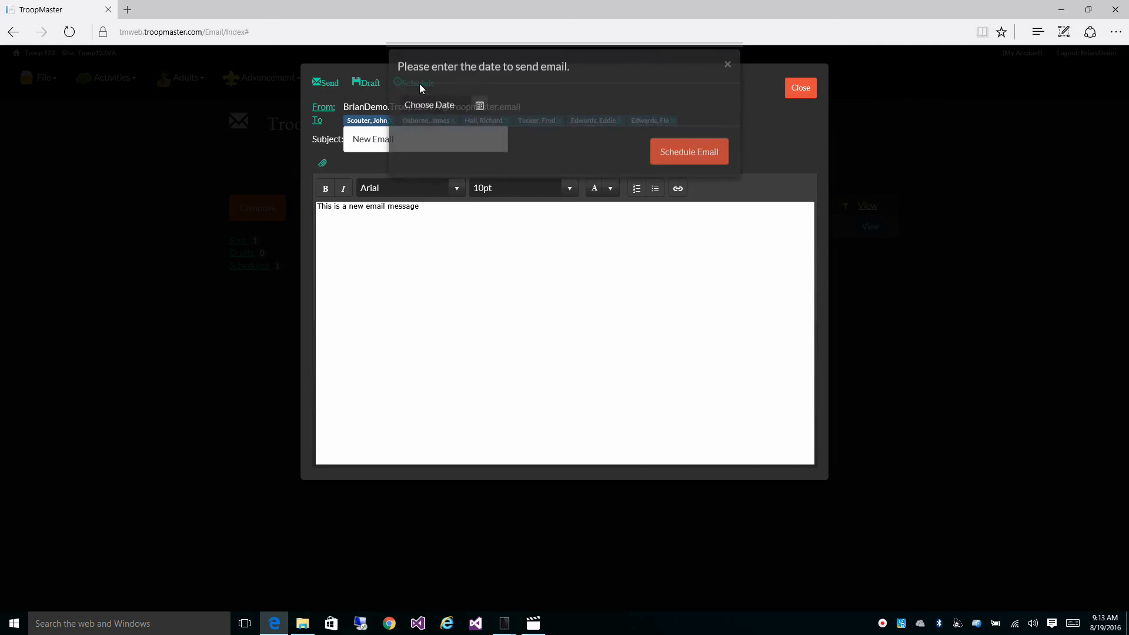
pyautogui.click(480, 119)
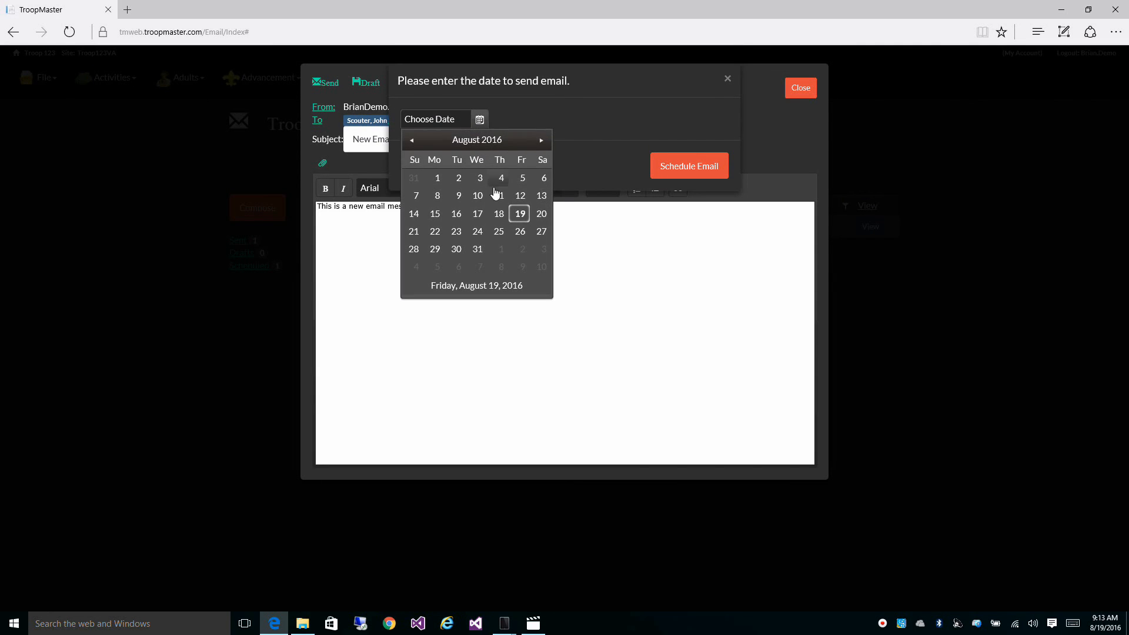
pyautogui.moveTo(457, 232)
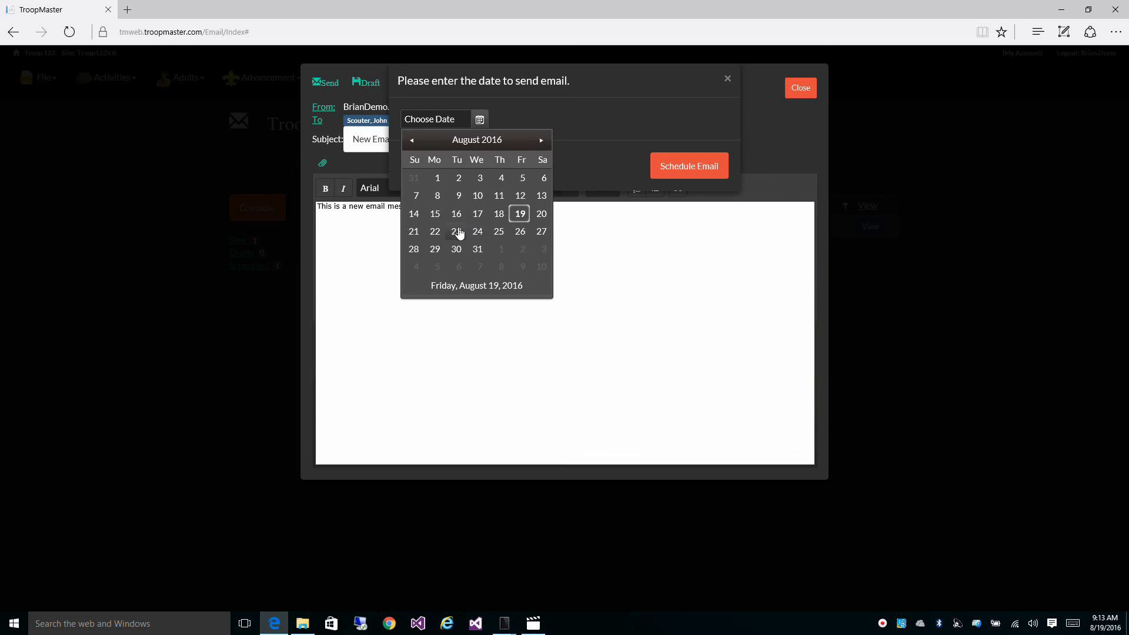
pyautogui.click(477, 249)
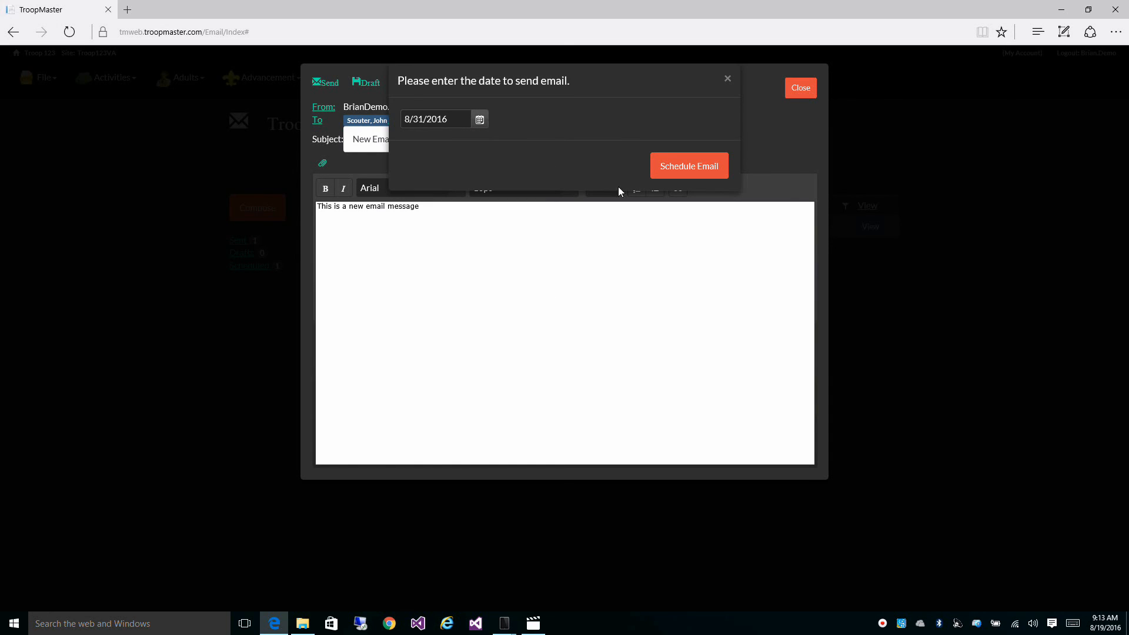
pyautogui.click(688, 165)
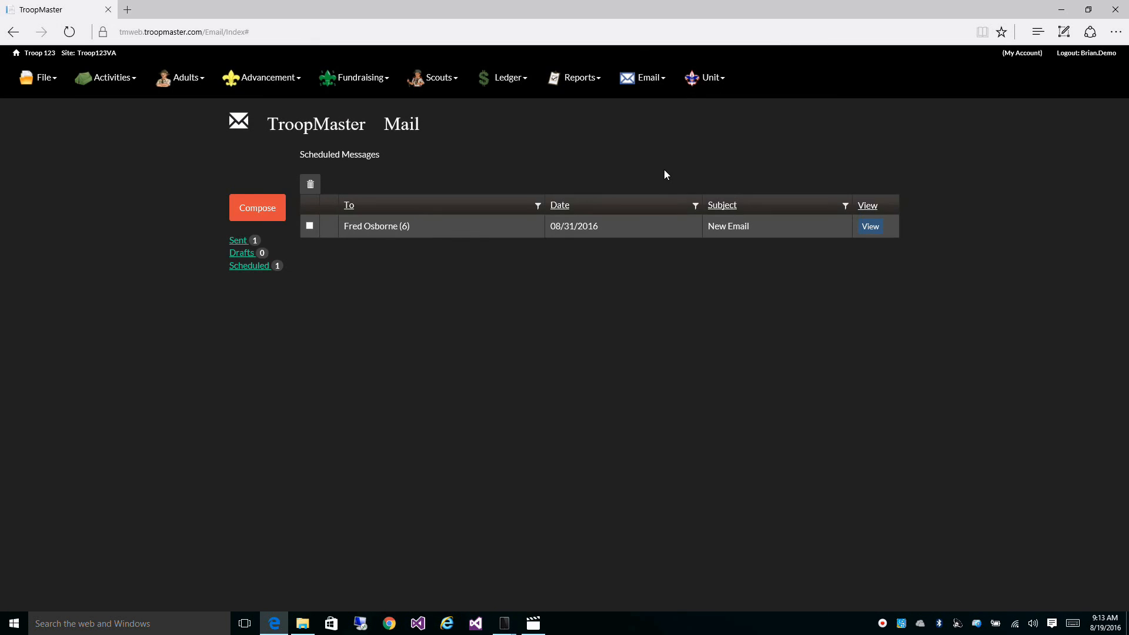
pyautogui.moveTo(534, 293)
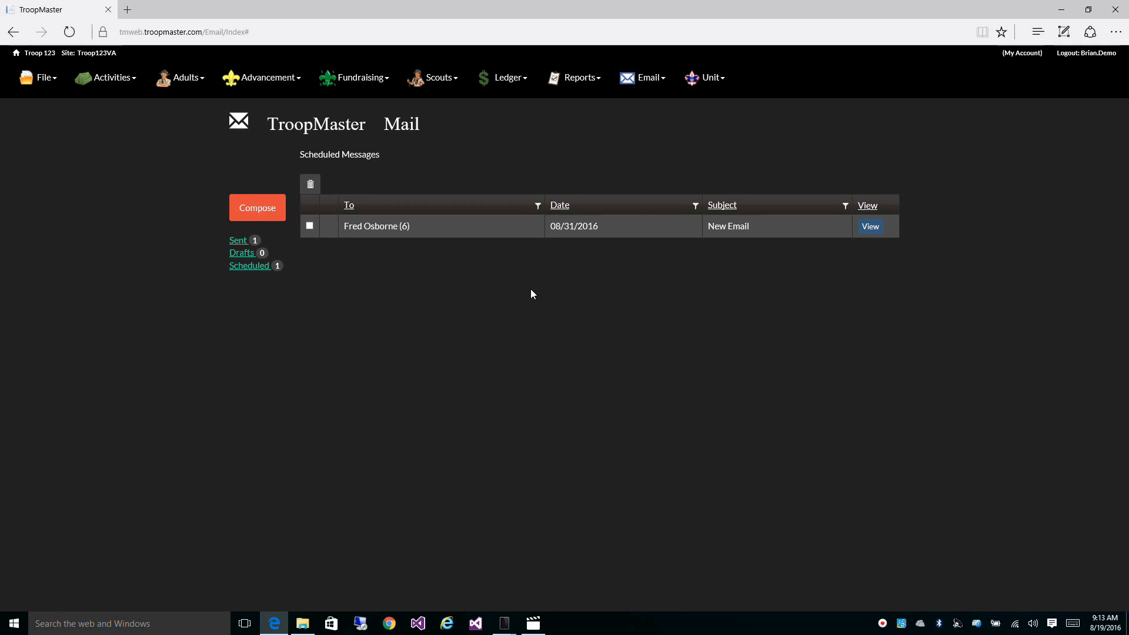
pyautogui.moveTo(402, 284)
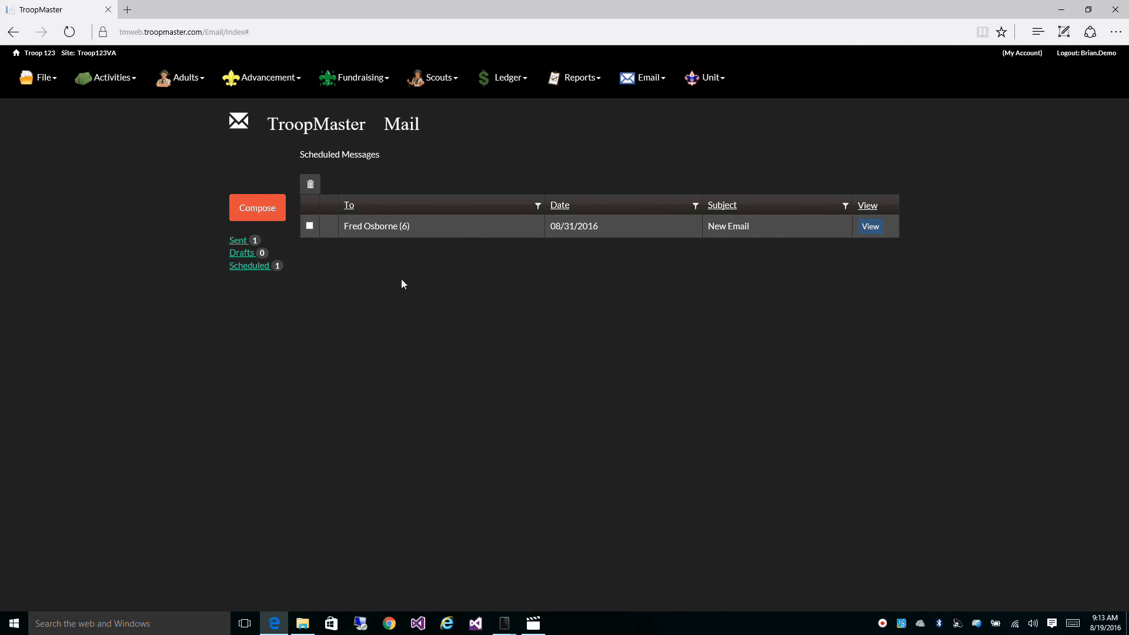